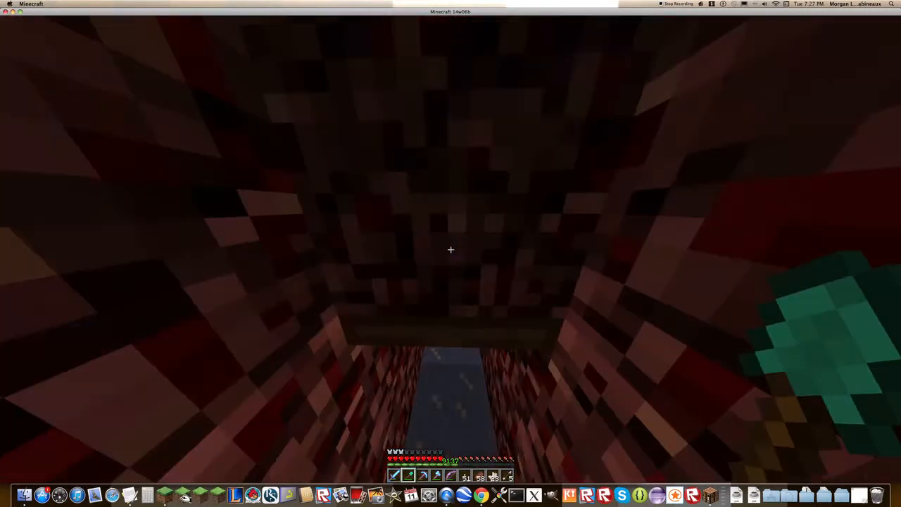
mouse_move(450, 249)
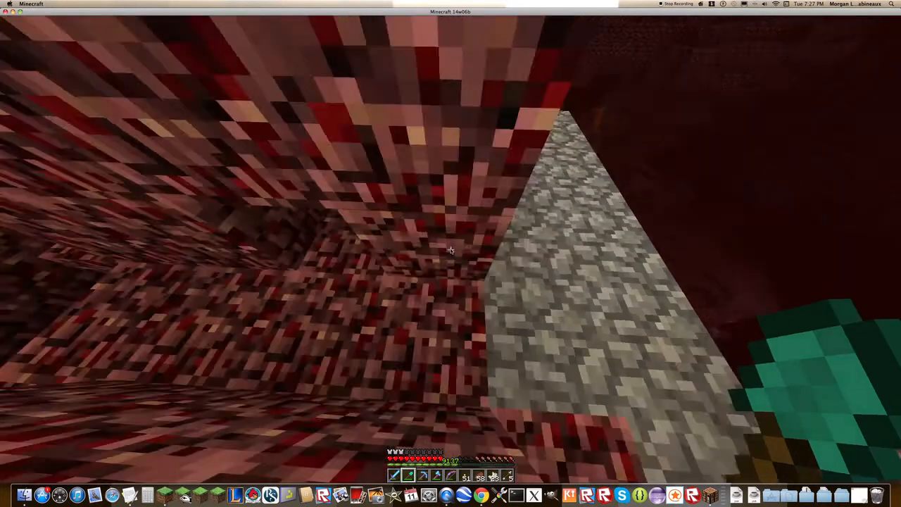
- Pause the game after walking the Netherrack tunnel so the game menu shows
key("Escape")
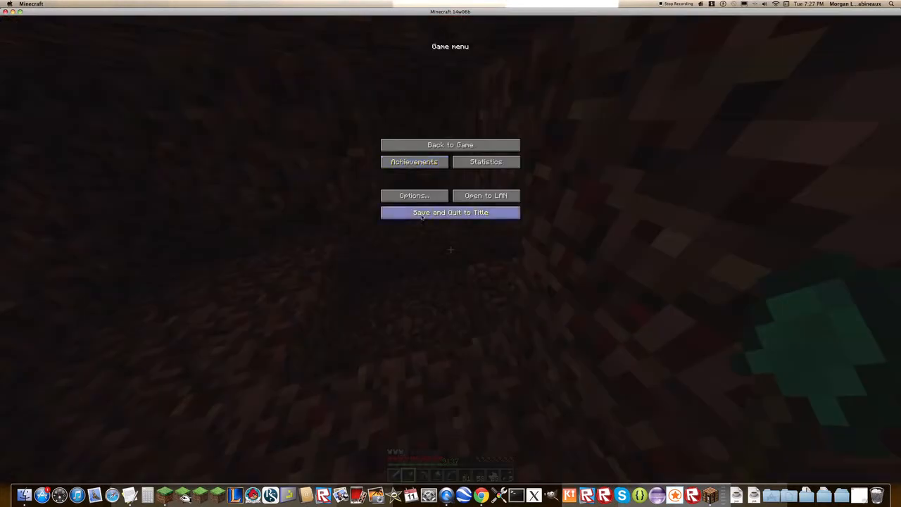
- Save and quit the cave world to the title screen, then load the flat snowy desert world
left_click(450, 211)
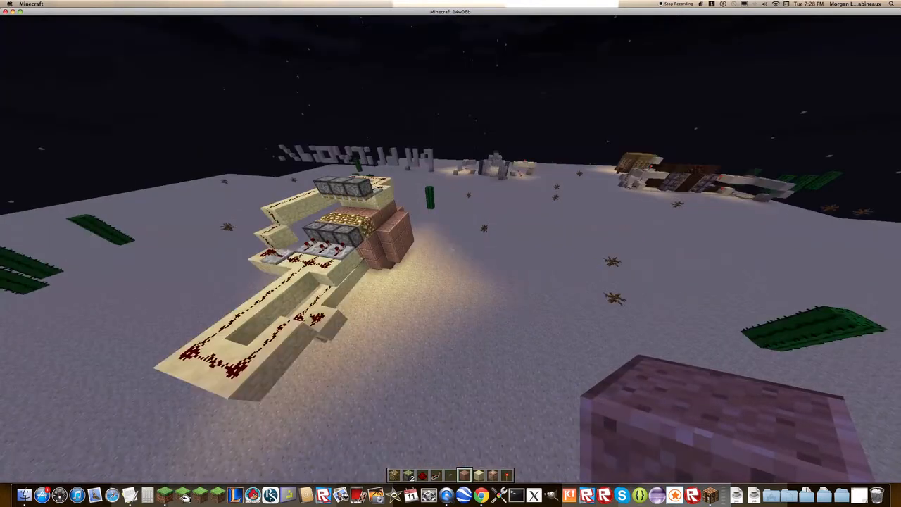
mouse_move(450, 254)
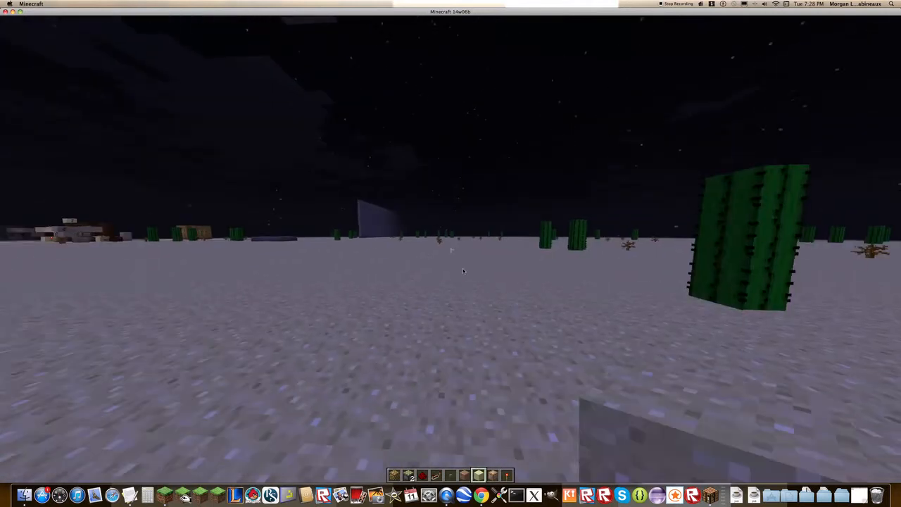
- Take leaves from the Decoration Blocks tab and lay a long flat row of leaf blocks on the snow
key("e")
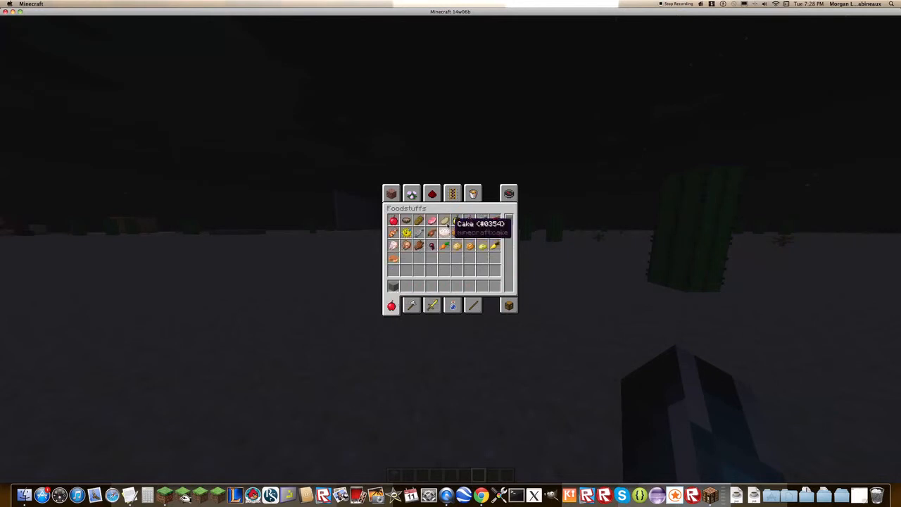
left_click(411, 193)
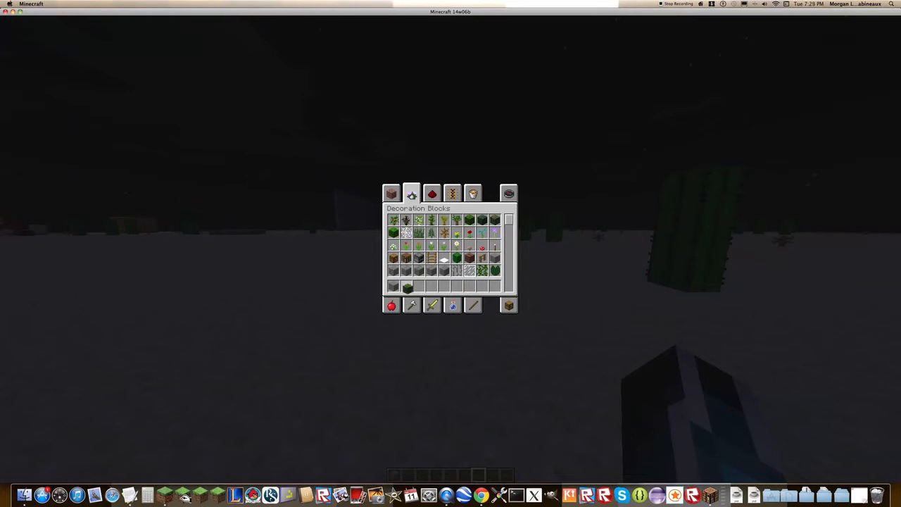
key("escape")
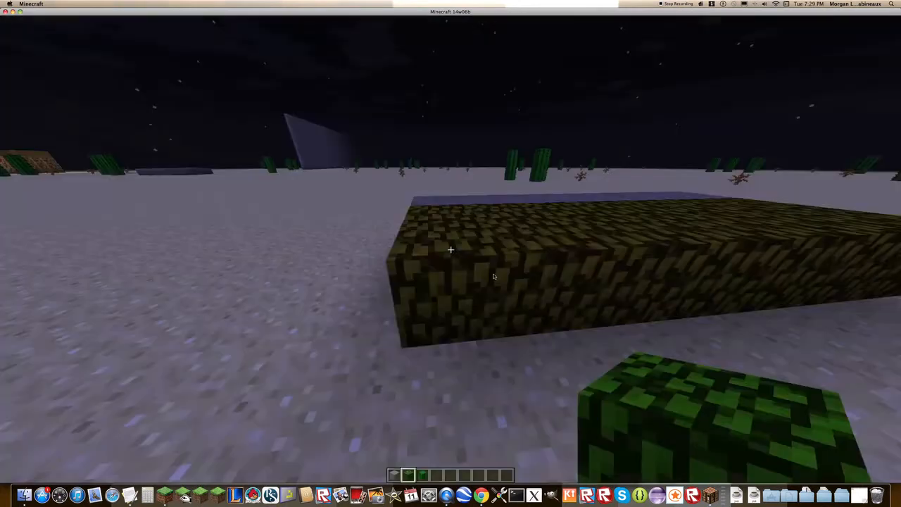
key("e")
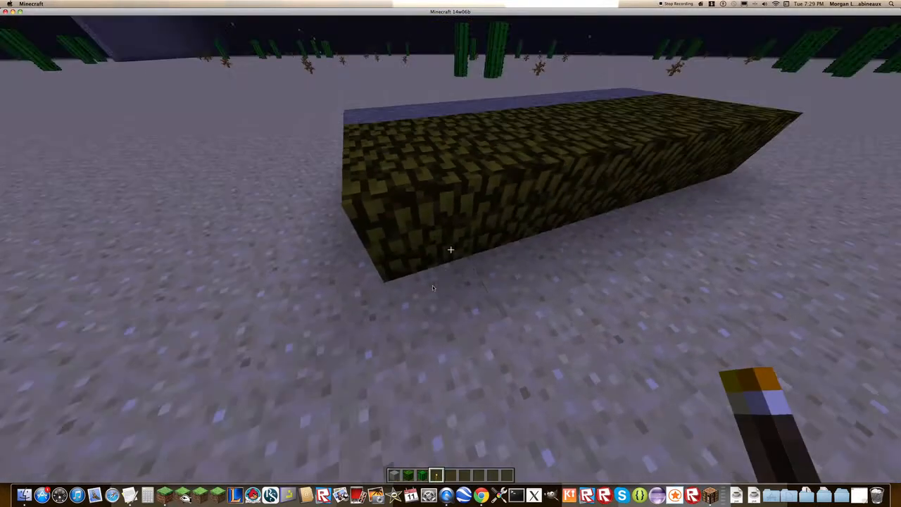
key("e")
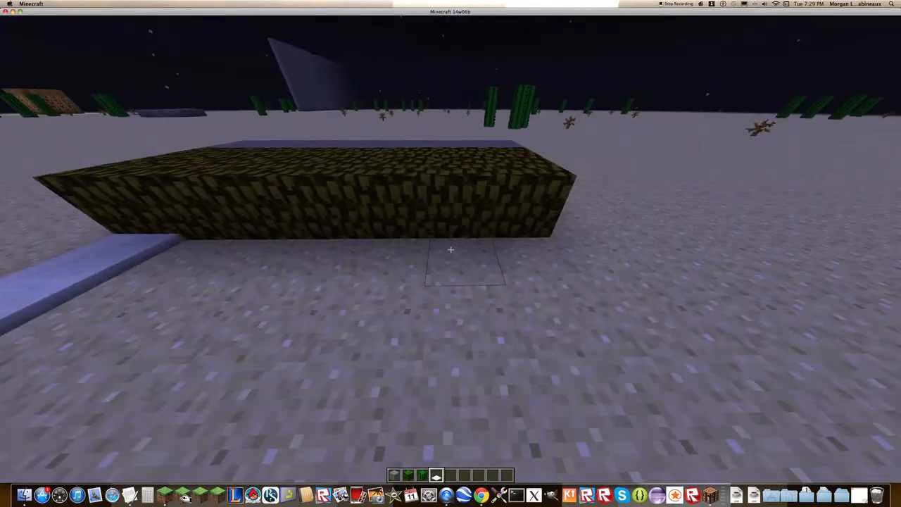
- Pick snow layer and grass blocks and place a snow patch and two grass rows beside the leaves
left_click(451, 249)
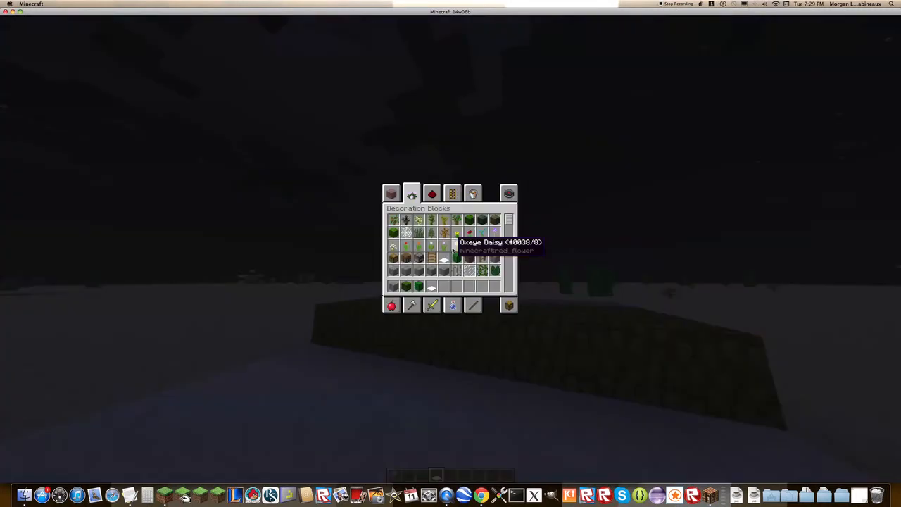
mouse_move(431, 255)
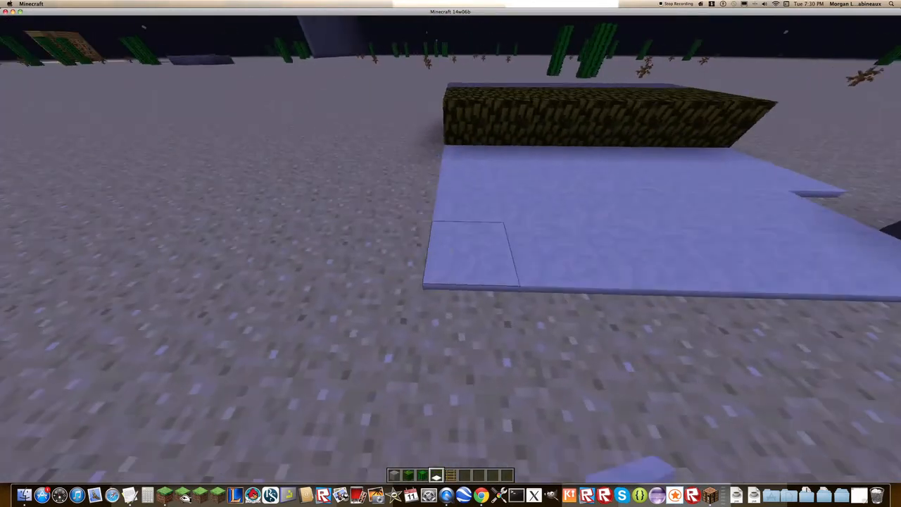
key("e")
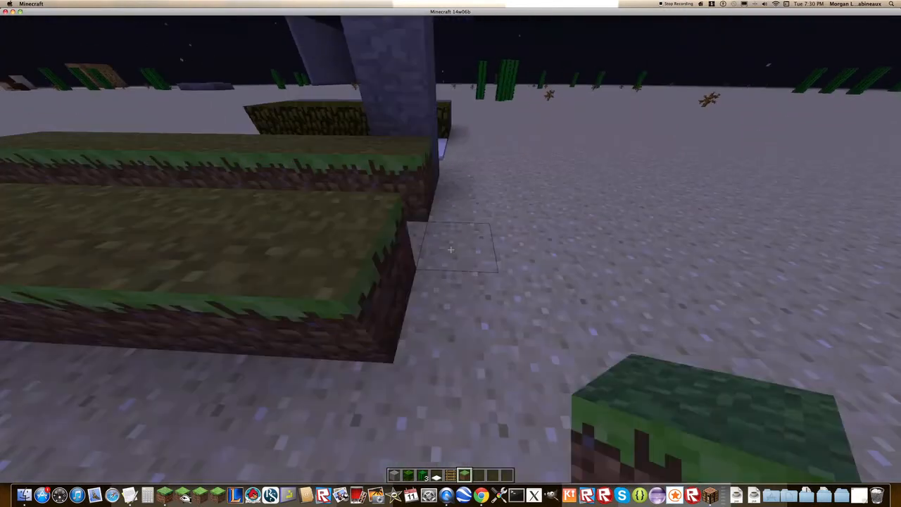
- Take a water bucket from the inventory and pour water into the channel between the grass rows
key("e")
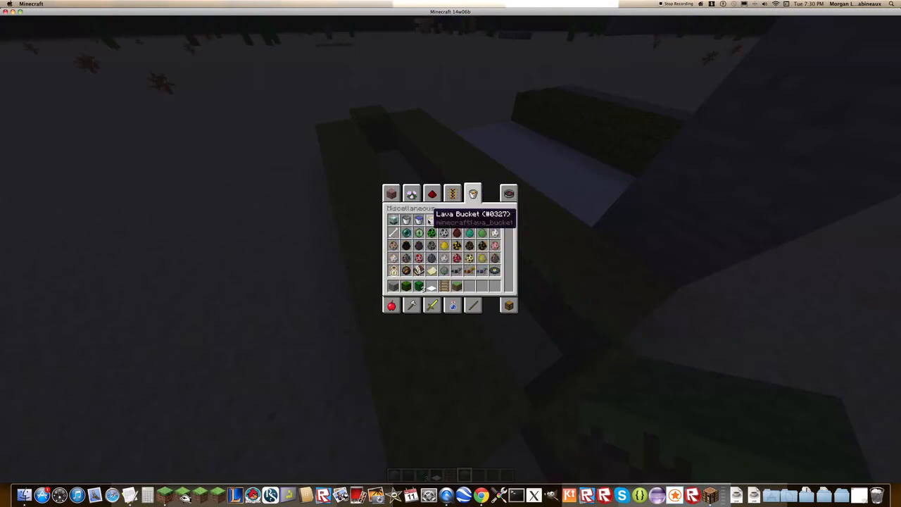
mouse_move(475, 285)
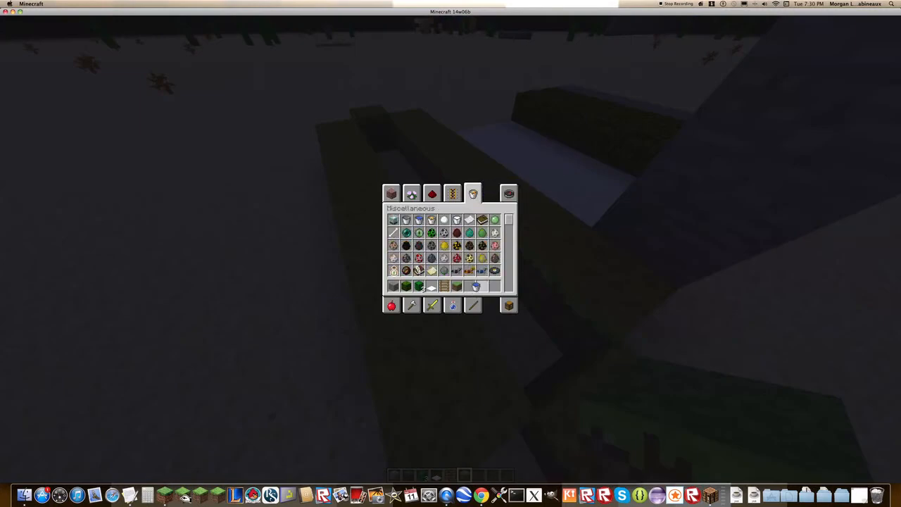
key("e")
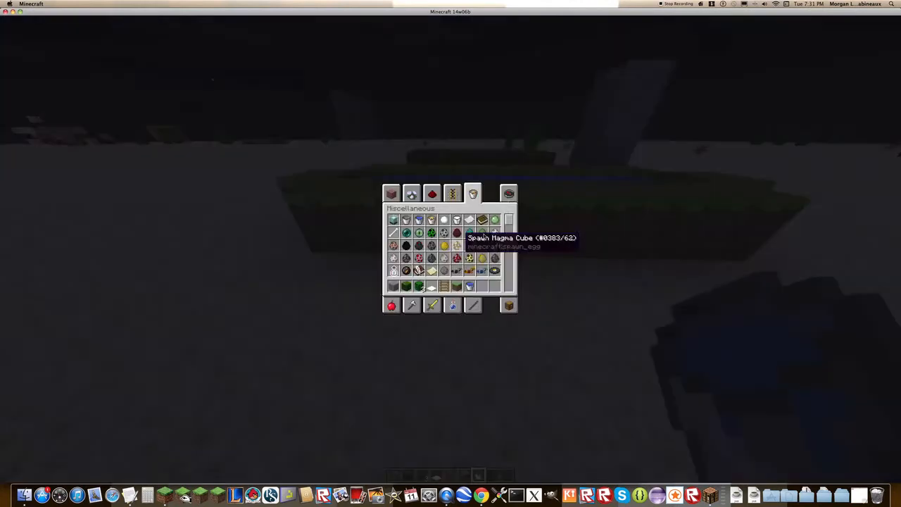
left_click(473, 194)
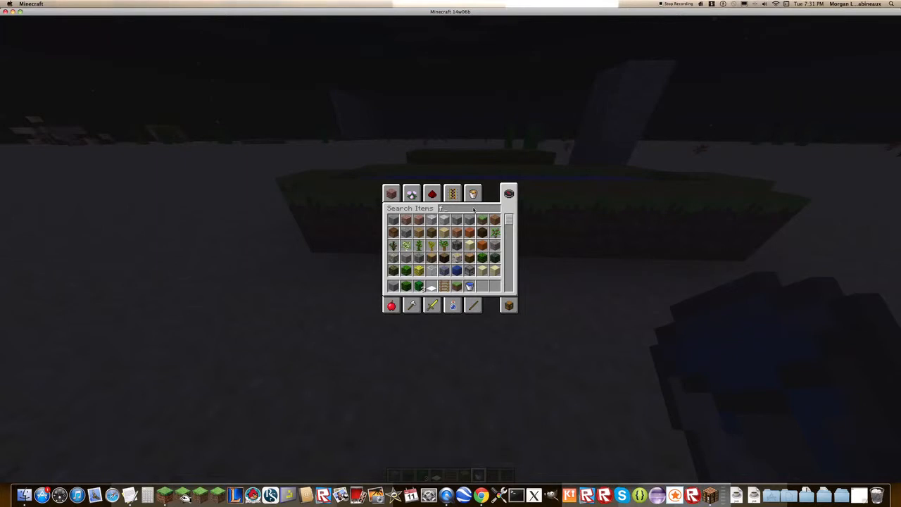
type("fl")
type("/give @p ")
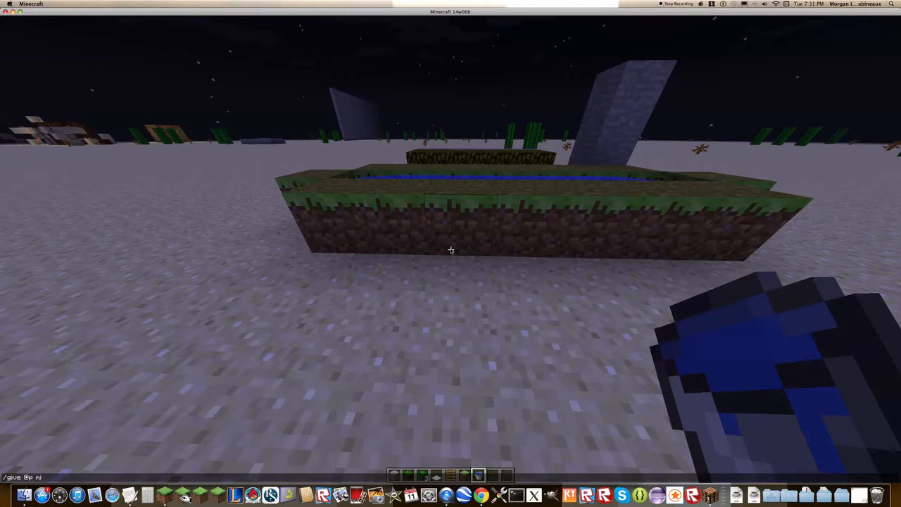
- Run a /give command for a fire item and place another grass block on the build
type("minecraft:flowing_lava")
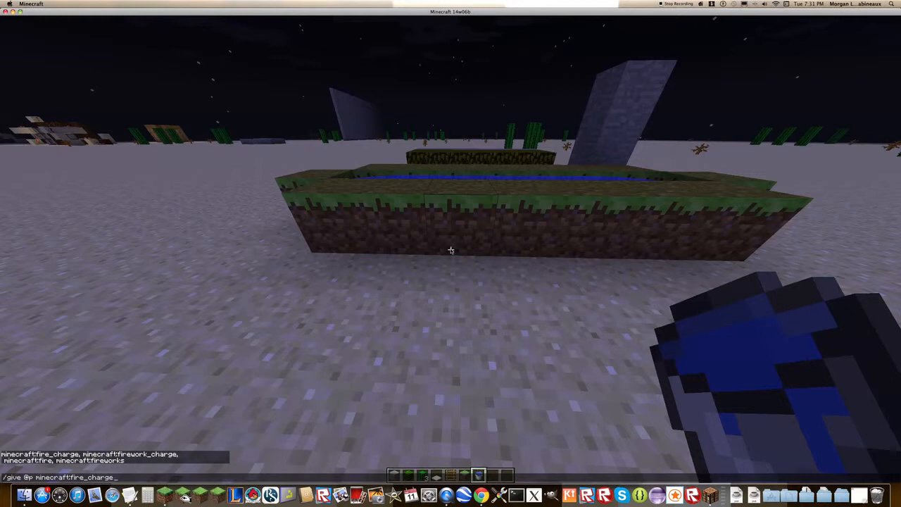
key("Backspace")
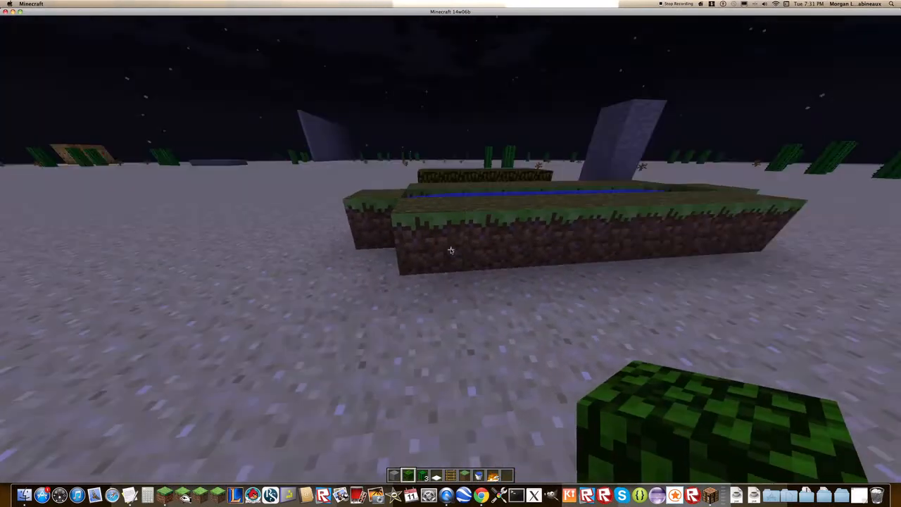
- Search 'nether', place a row of netherrack on the sand, light it, and run /gamemode 0
key("e")
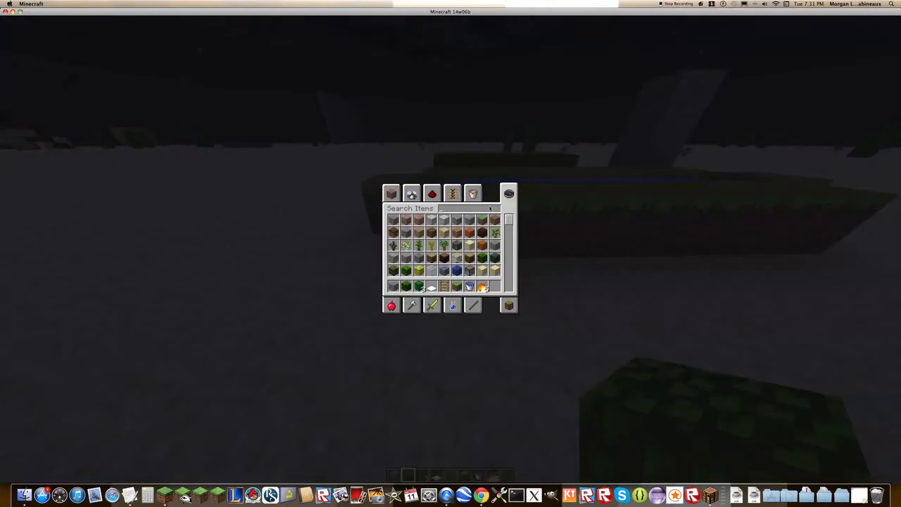
type("nether")
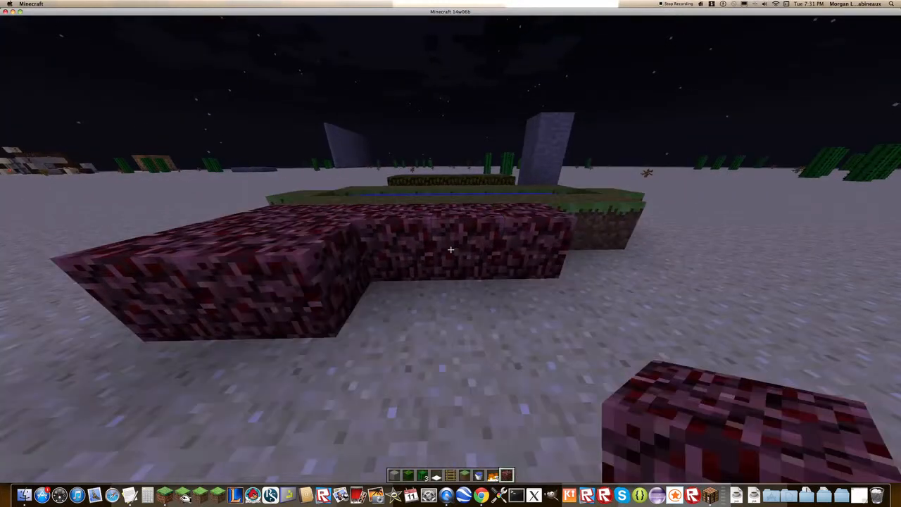
mouse_move(451, 254)
type("/")
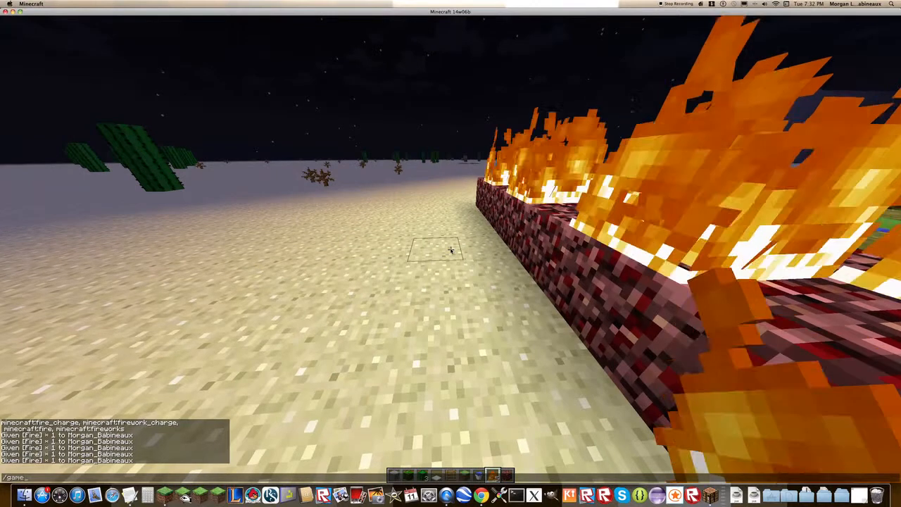
type("gamemode 0")
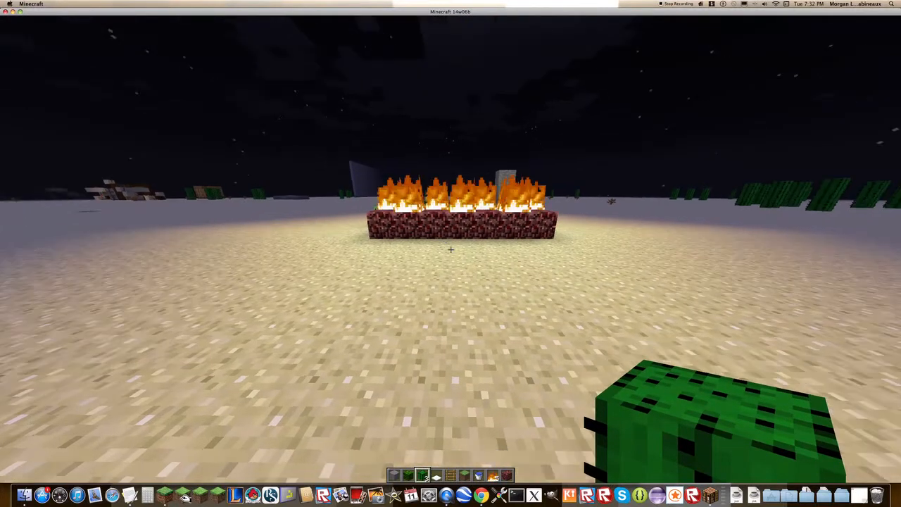
- Search 'lever', place an iron door and more netherrack, and set the spawn point
key("e")
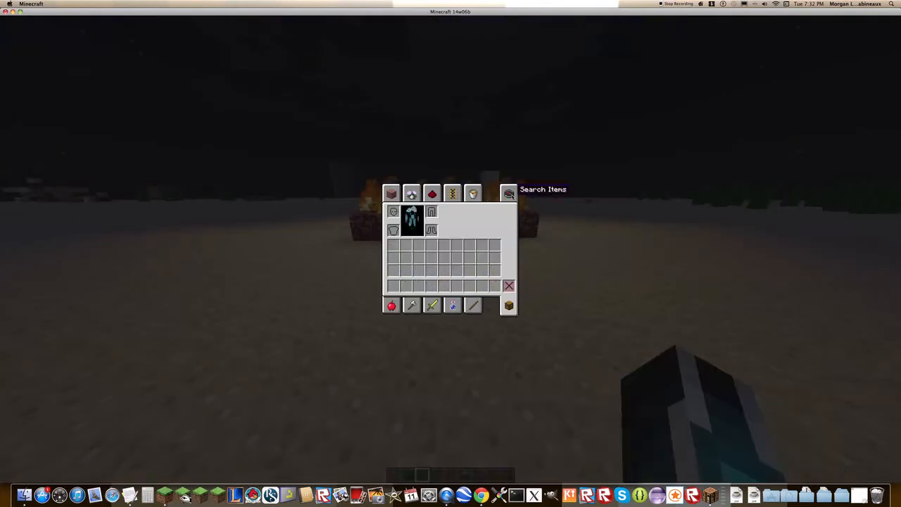
type("lever")
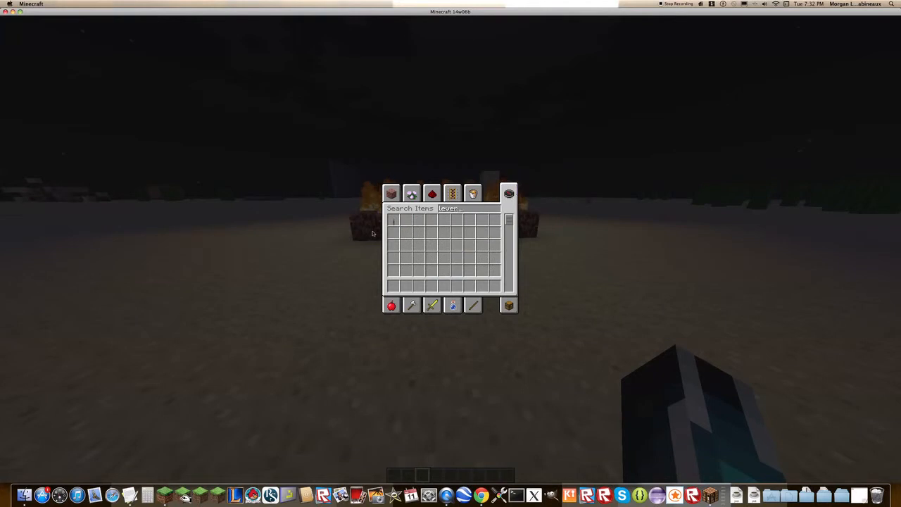
left_click(431, 193)
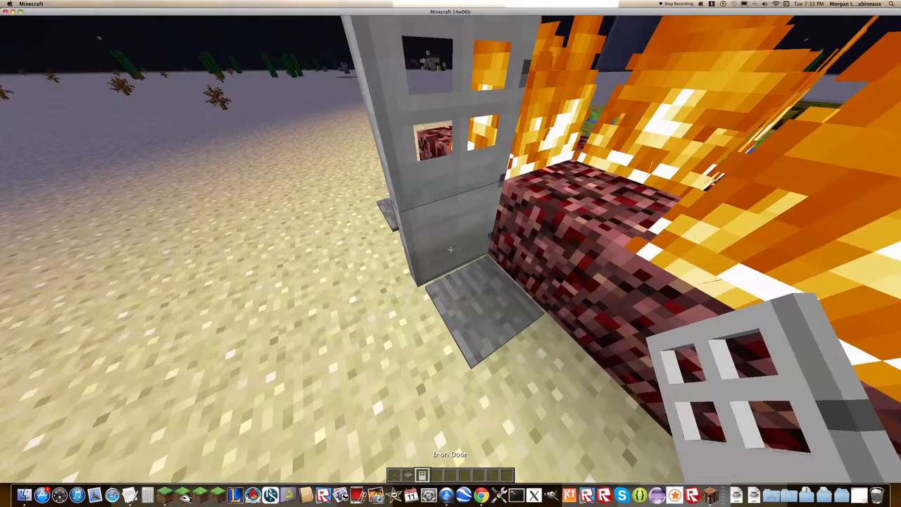
mouse_move(450, 253)
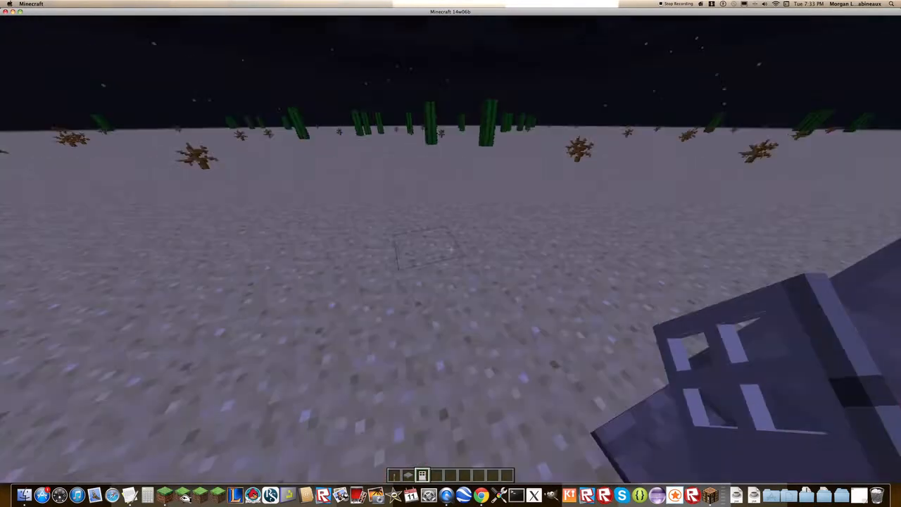
mouse_move(451, 253)
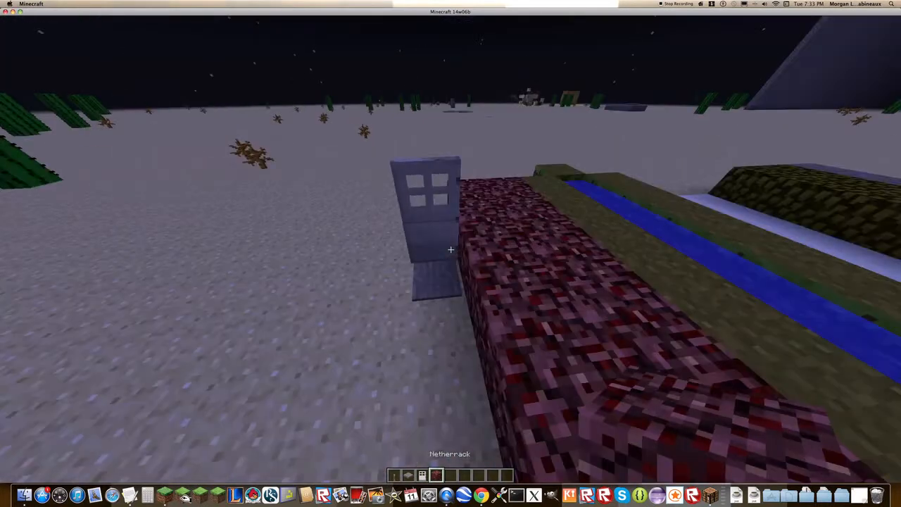
mouse_move(450, 254)
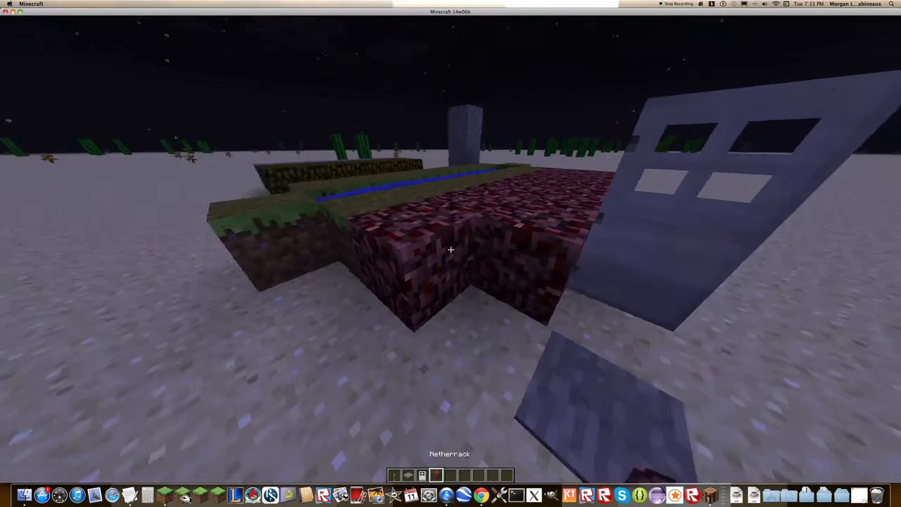
mouse_move(450, 253)
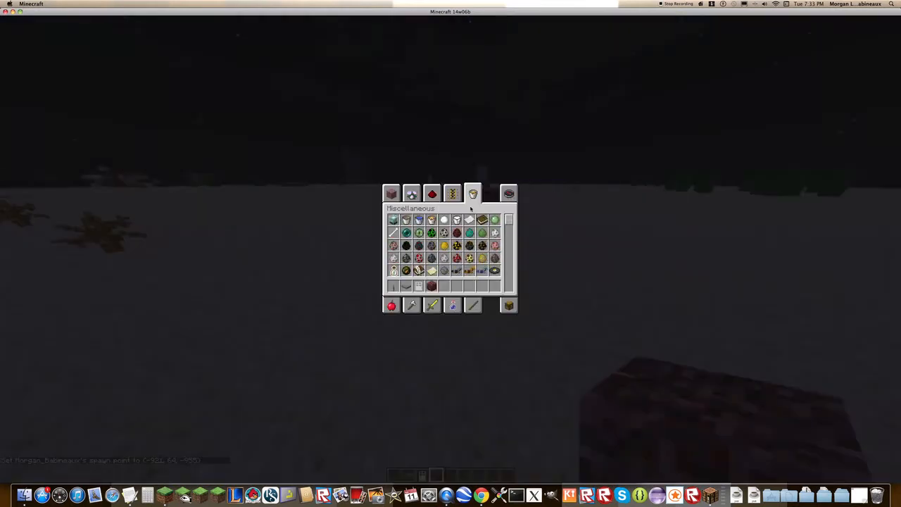
mouse_move(495, 219)
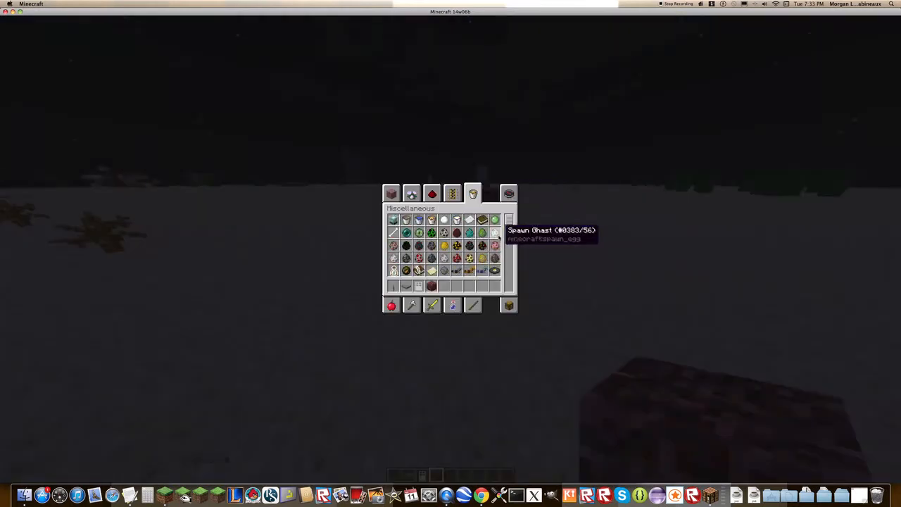
mouse_move(418, 232)
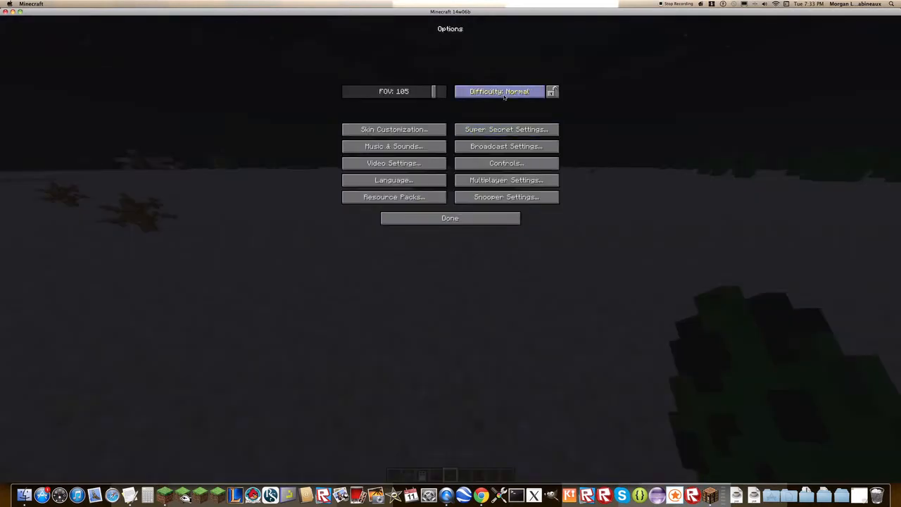
- Decline locking the world difficulty and cycle the Difficulty button to Easy
left_click(552, 91)
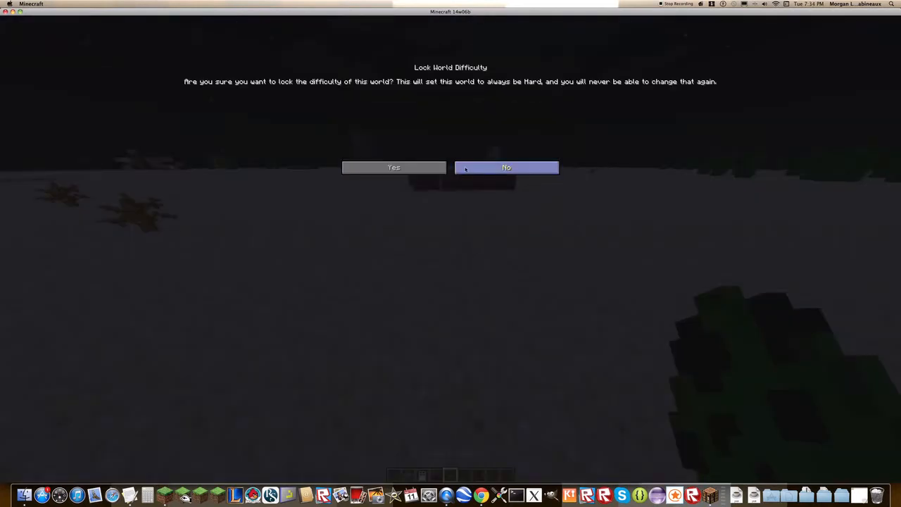
left_click(505, 167)
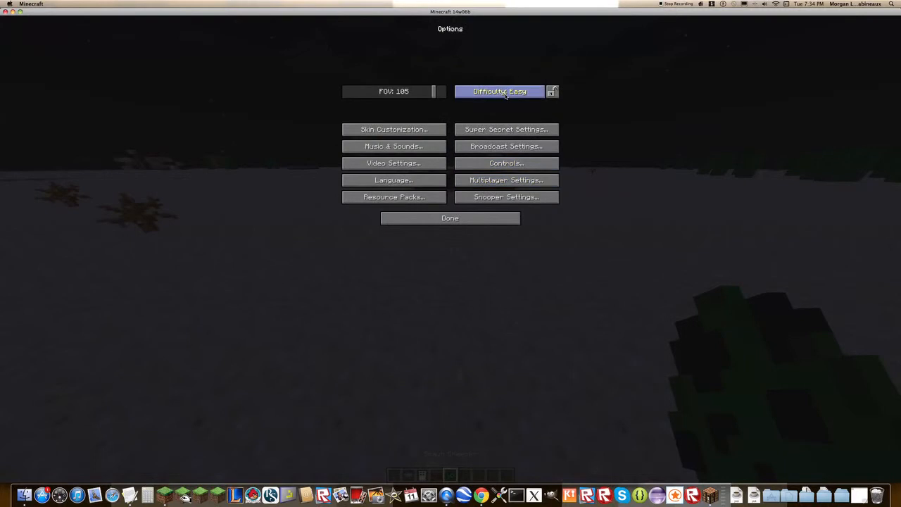
left_click(449, 218)
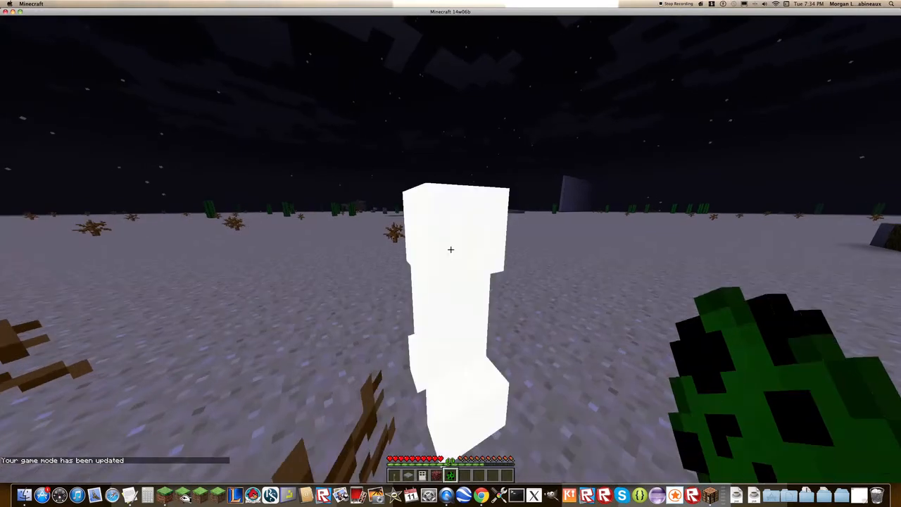
- Switch to survival with /gamemode 0 and reopen the creative inventory before returning to Options
left_click(450, 249)
type("/gamemode 0")
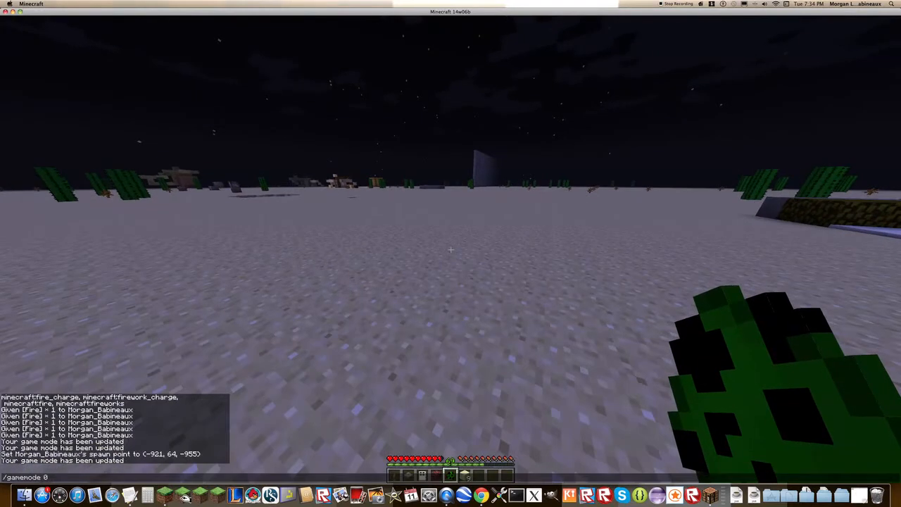
key("e")
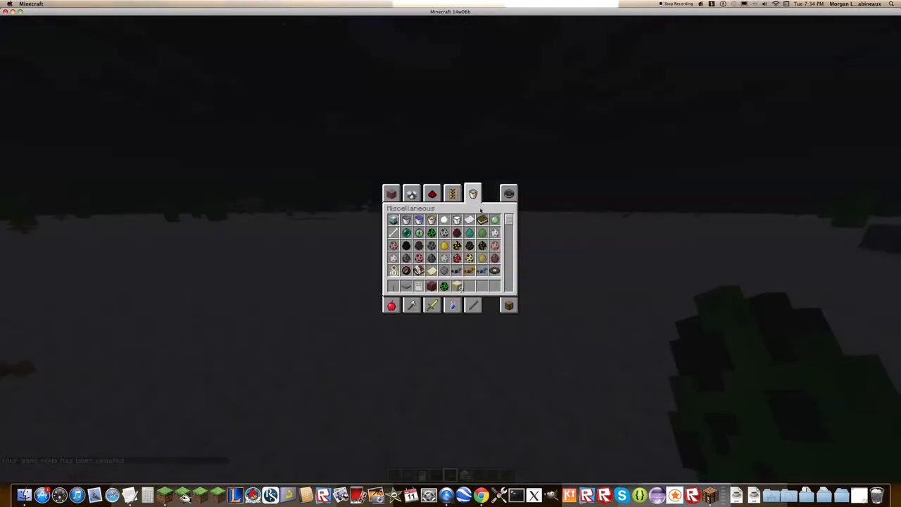
mouse_move(470, 257)
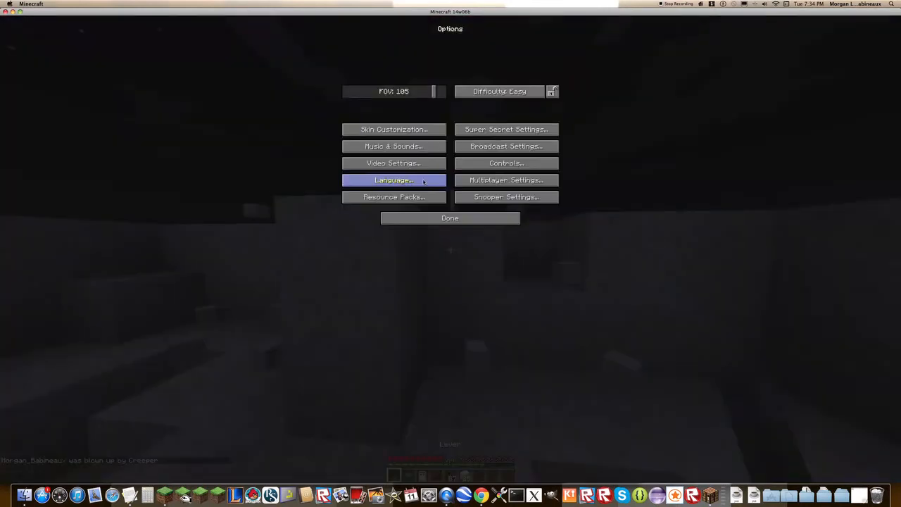
- Review the language list and keep English (US) as the game language
left_click(393, 181)
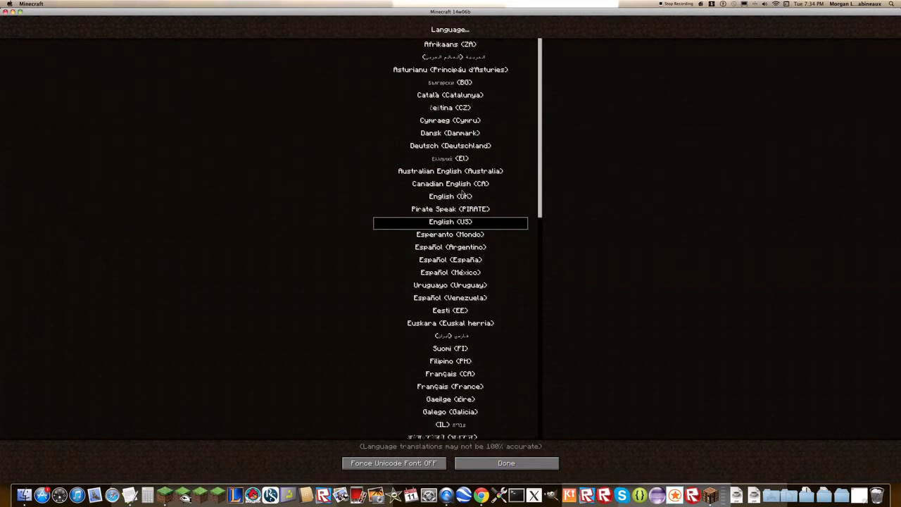
left_click(506, 462)
type("/")
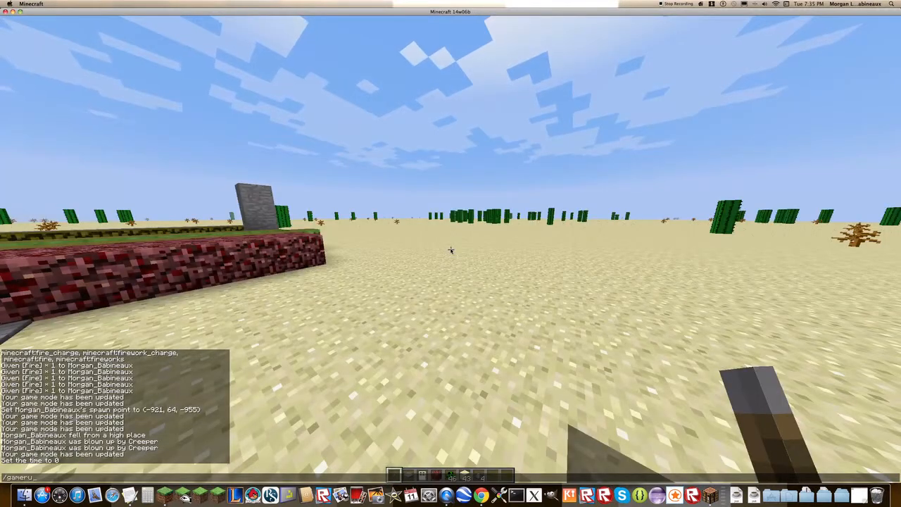
- Run gamerule doDaylightCycle false, then /time set ending at 0
type("gamerule doDaylightCycle false")
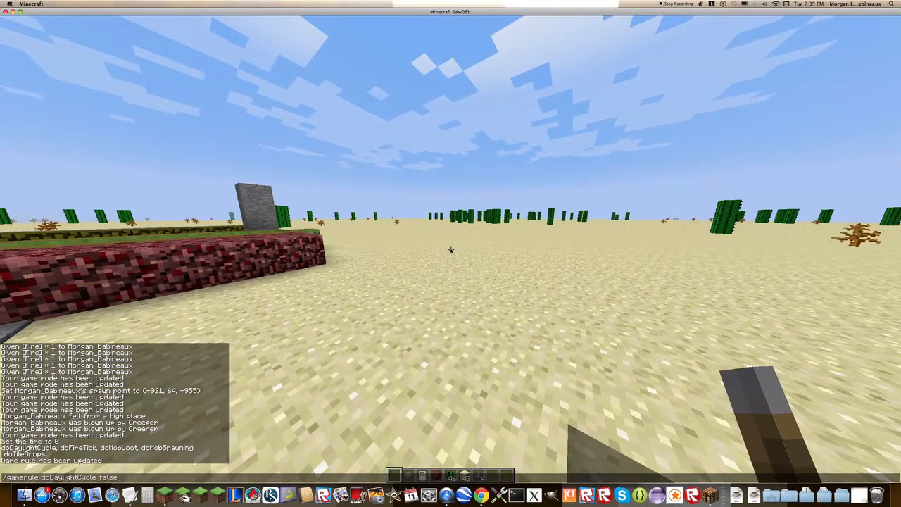
type("/time set")
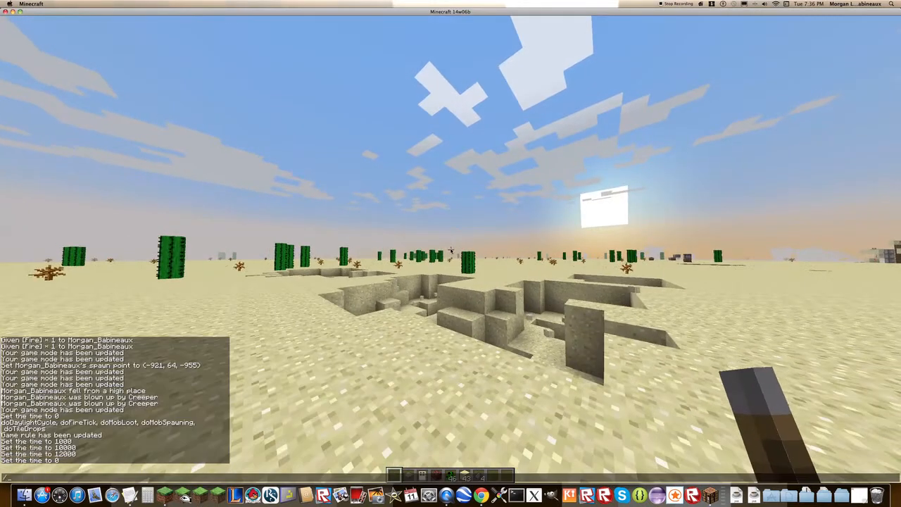
- Leave chat and bring up the creative inventory to grab a Lapis Lazuli Block
key("enter")
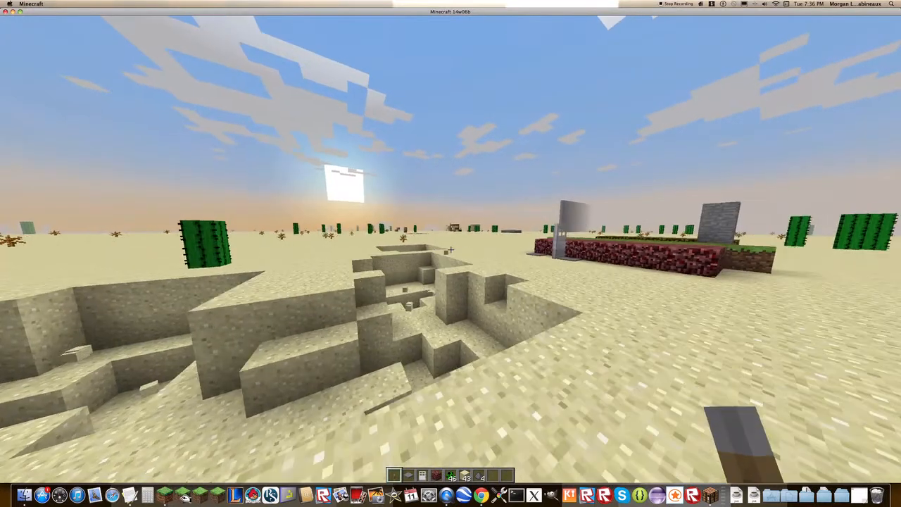
key("e")
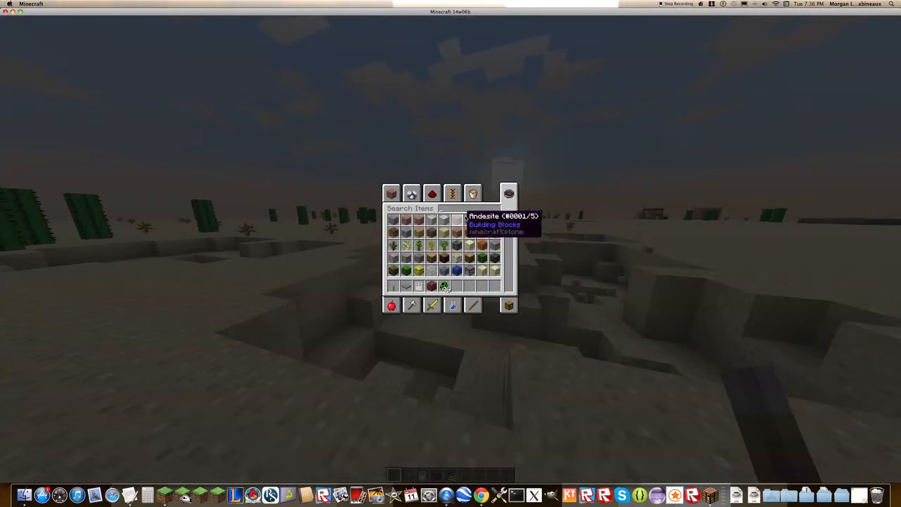
mouse_move(607, 291)
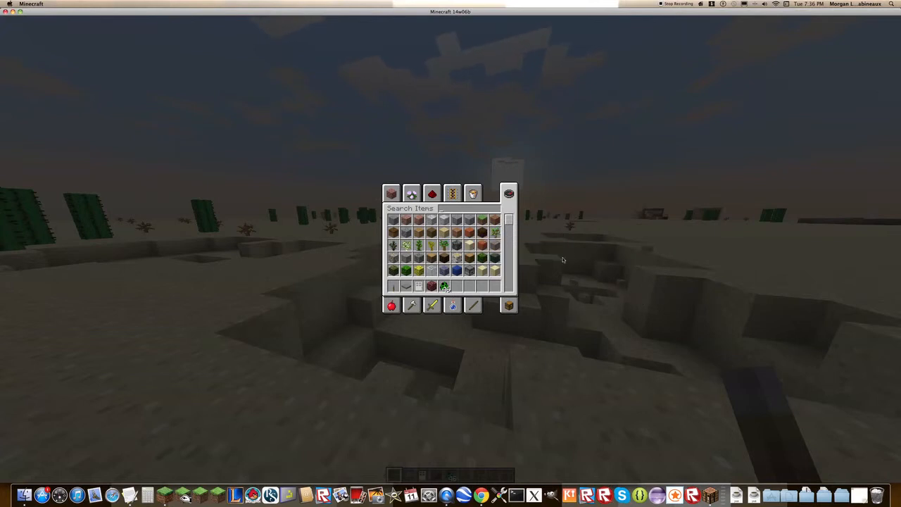
mouse_move(563, 242)
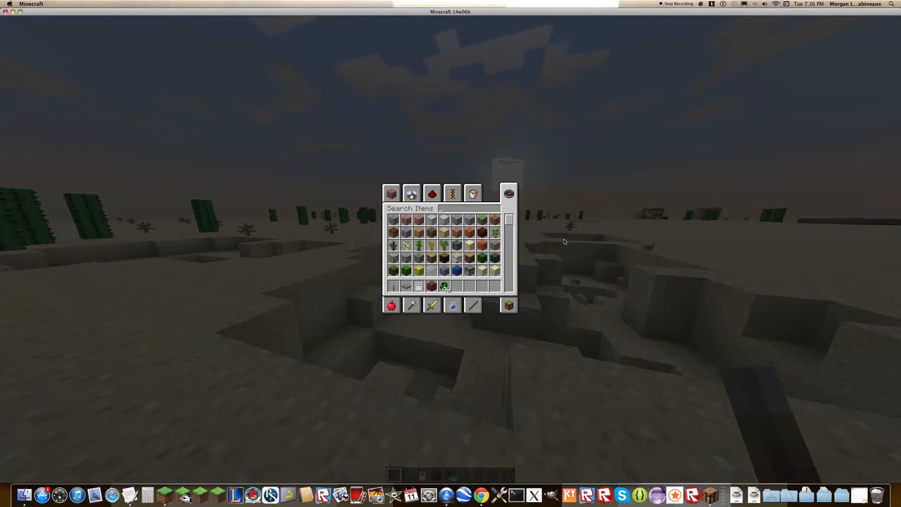
mouse_move(373, 295)
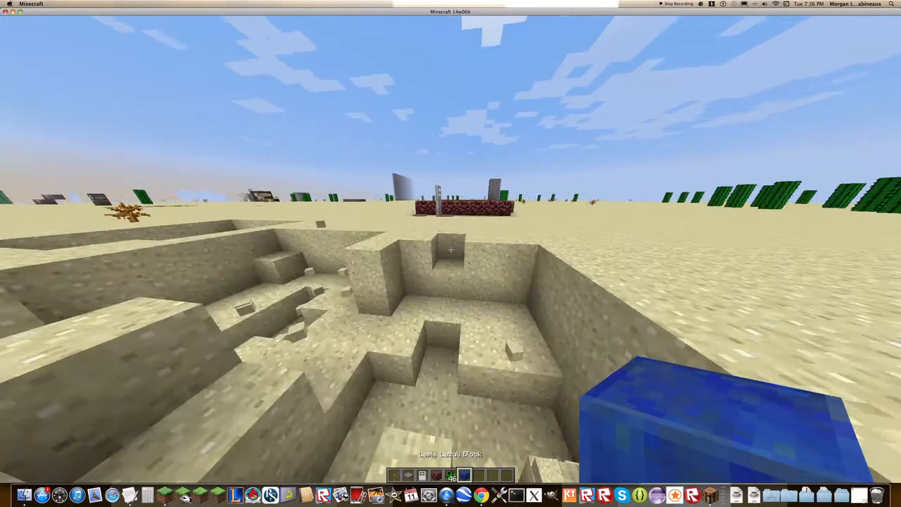
mouse_move(451, 253)
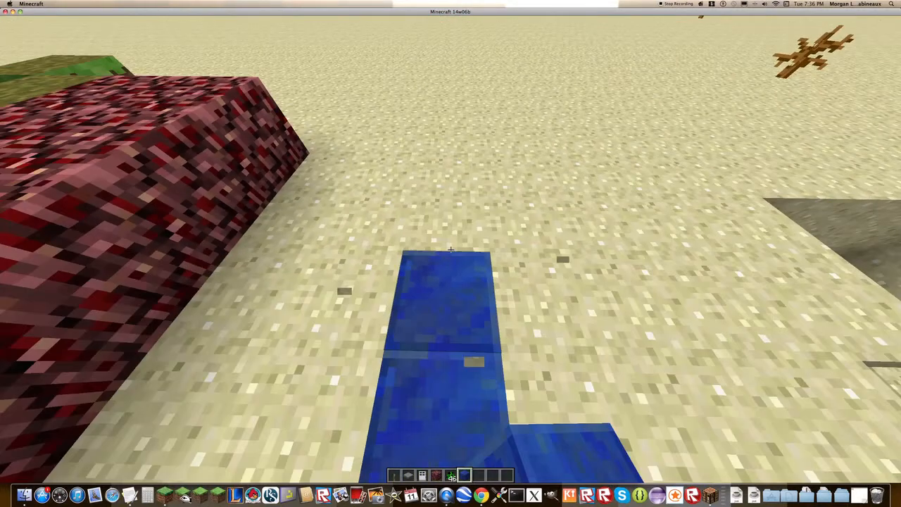
- Switch to a different held item to break sand blocks for the pit
key("e")
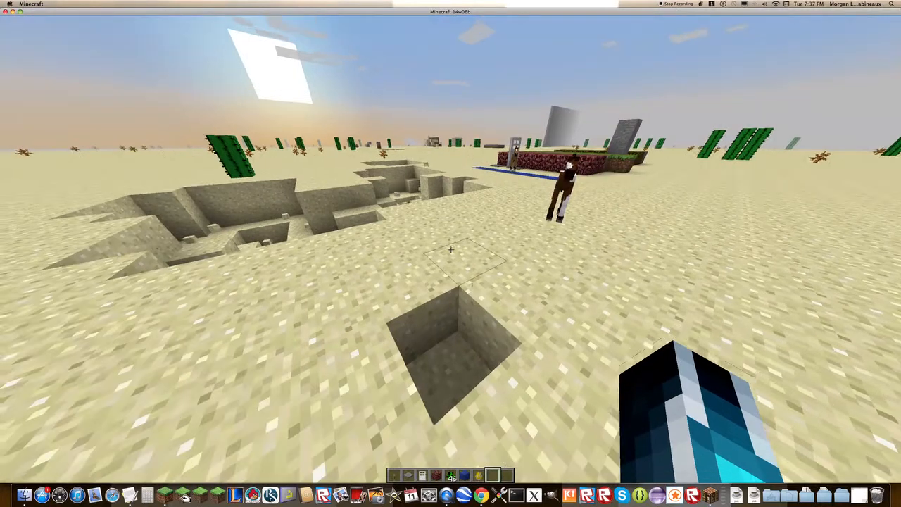
- Filter the creative inventory search to 'sa', then leave the inventory
key("e")
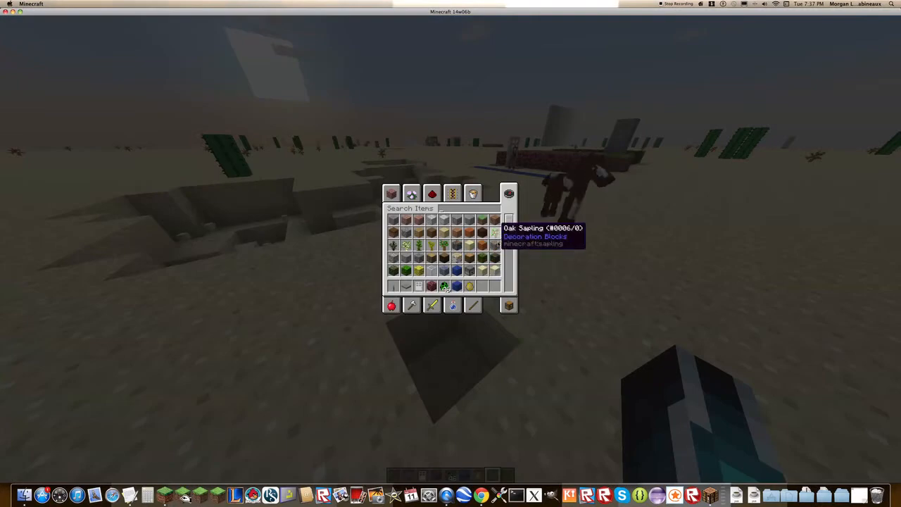
type("sa")
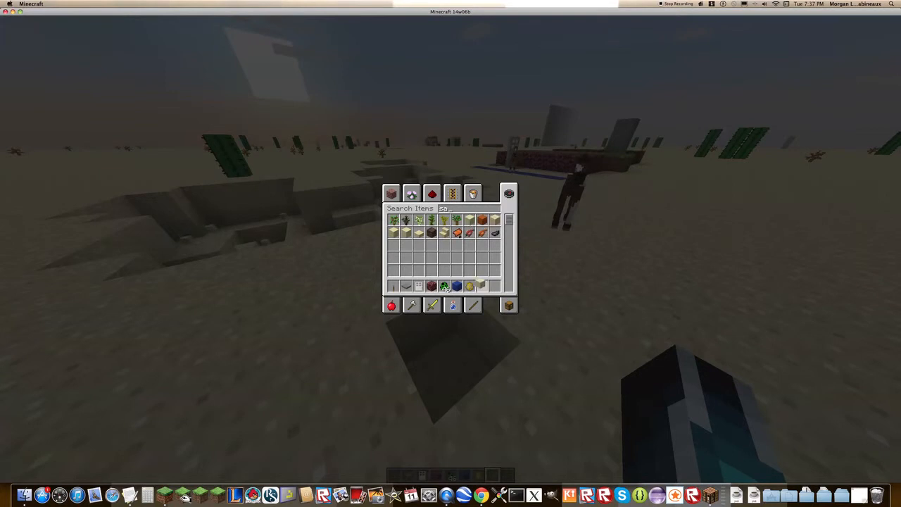
key("Escape")
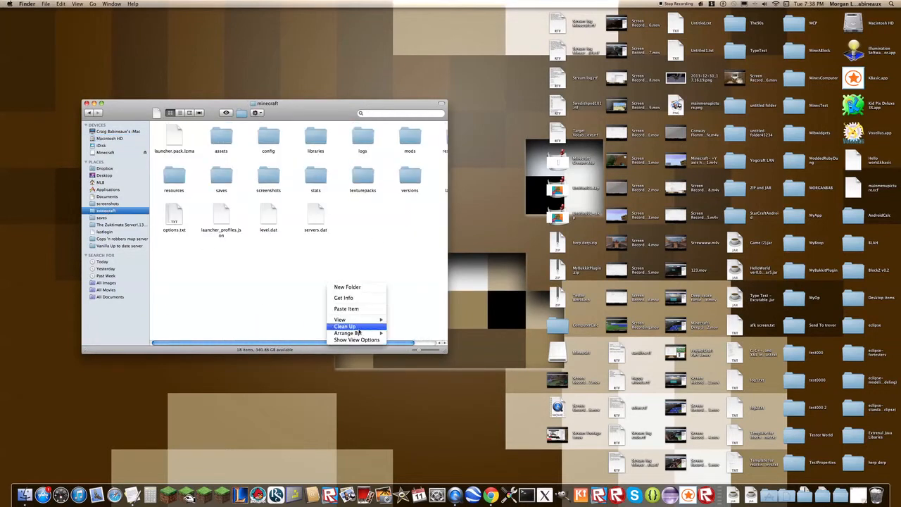
- Clean up the minecraft folder's icon layout and move up to Application Support
left_click(344, 326)
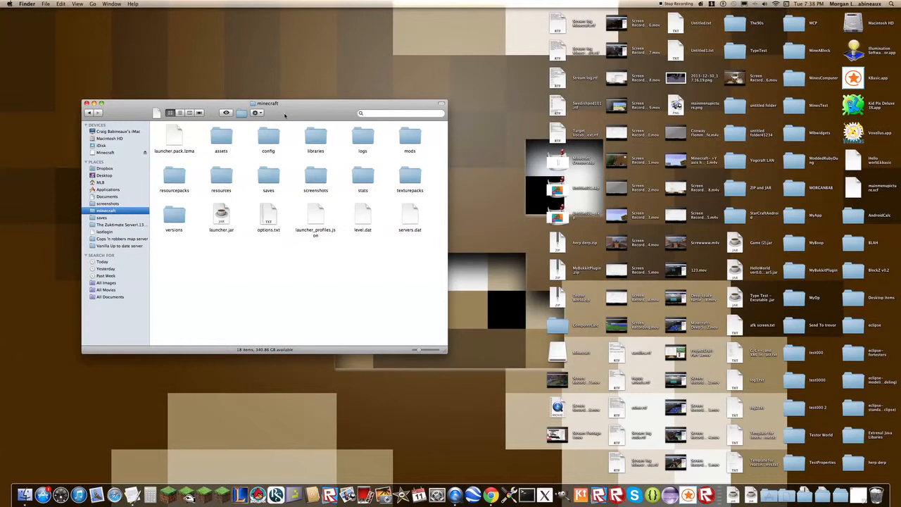
mouse_move(21, 481)
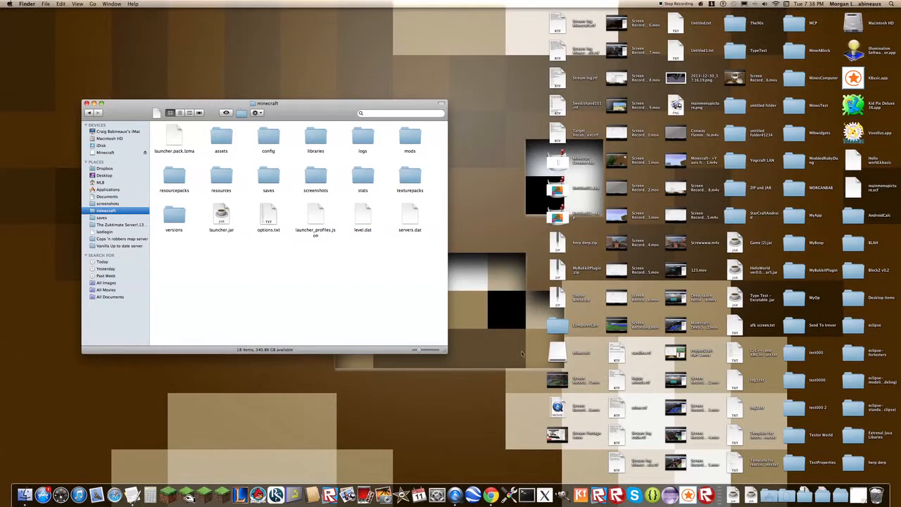
mouse_move(466, 274)
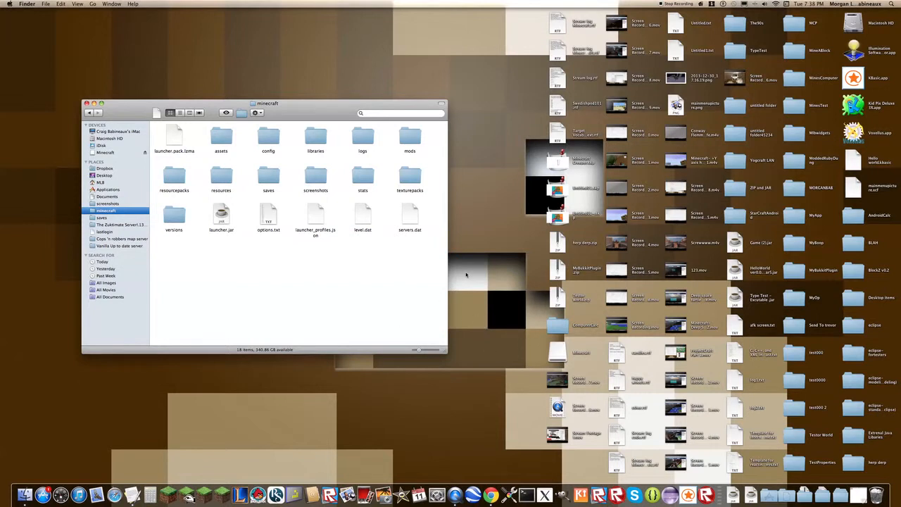
mouse_move(152, 160)
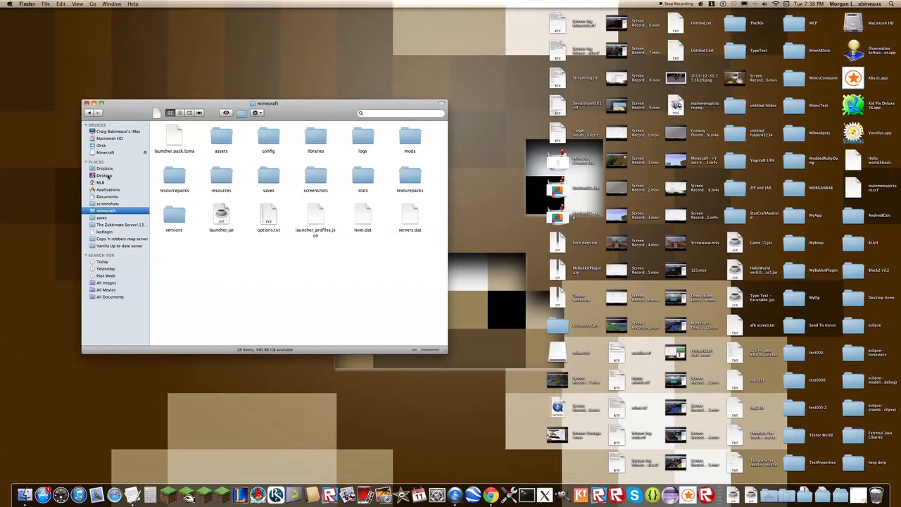
left_click(100, 182)
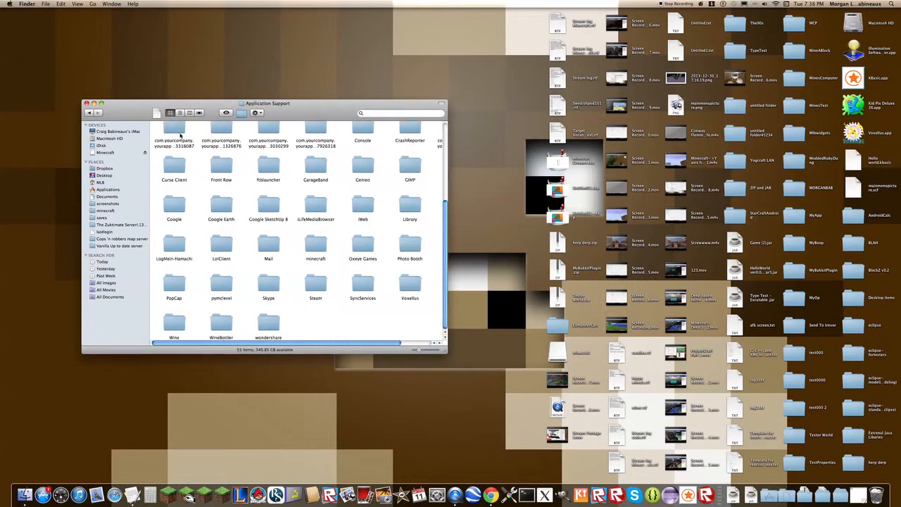
mouse_move(396, 294)
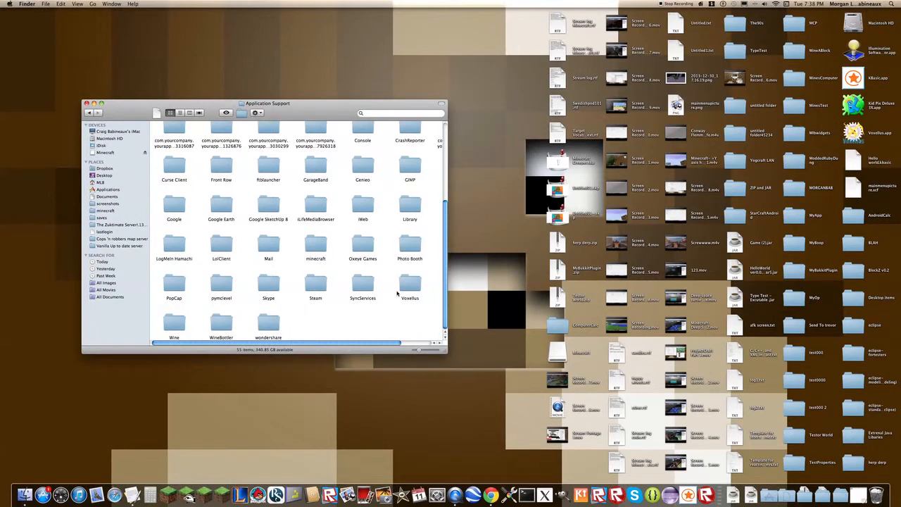
mouse_move(322, 261)
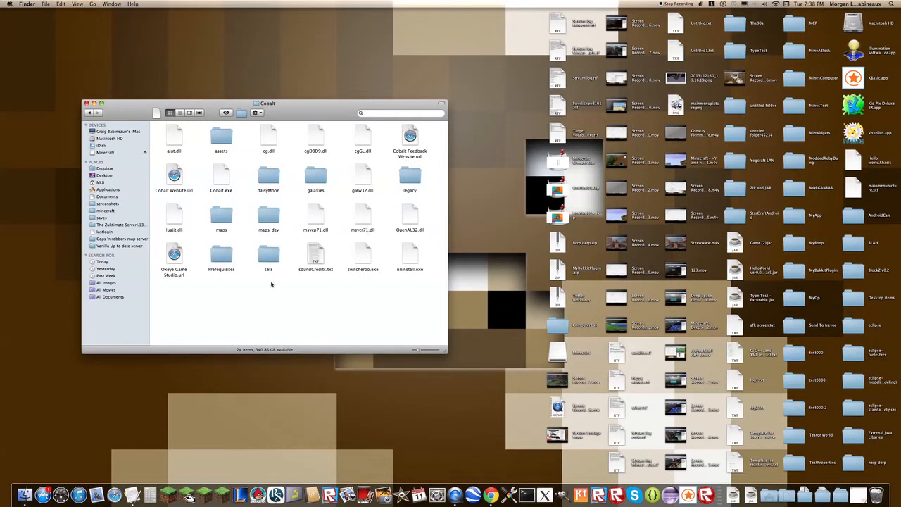
- Peek inside the daisyMoon folder, then return to the Cobalt folder
double_click(268, 177)
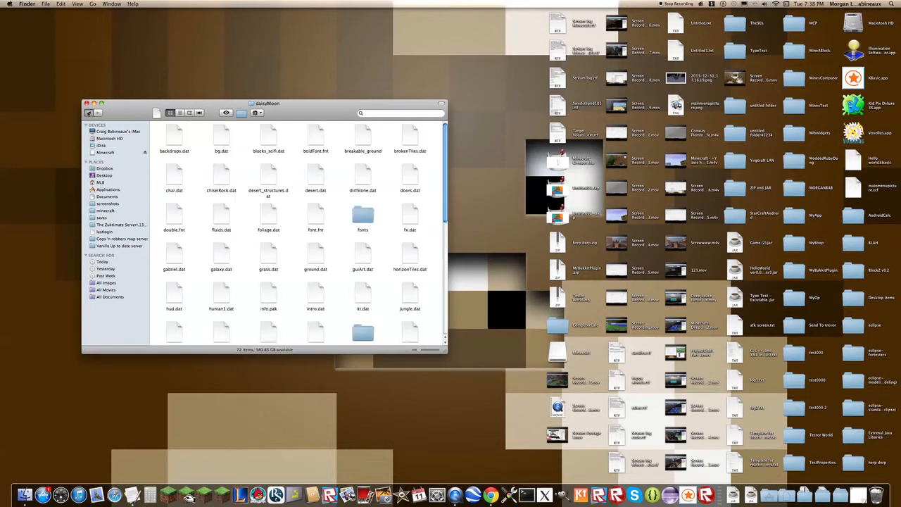
left_click(89, 112)
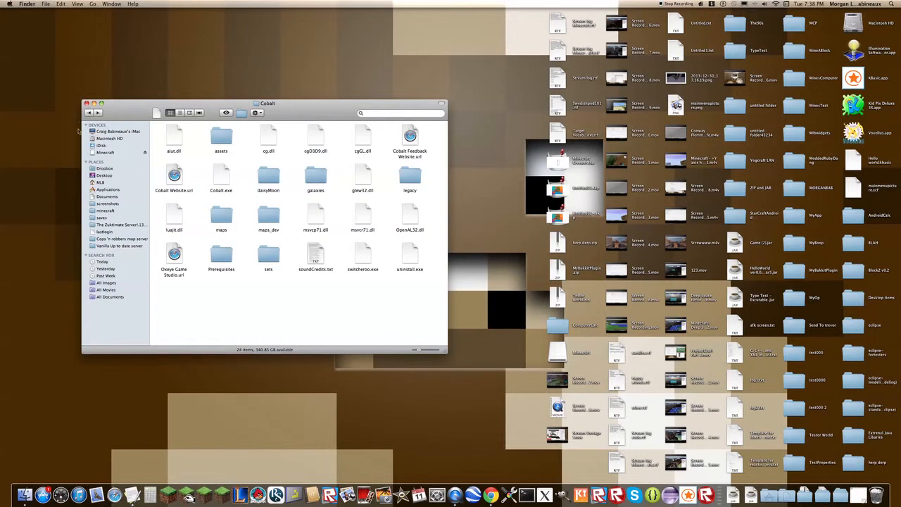
mouse_move(404, 262)
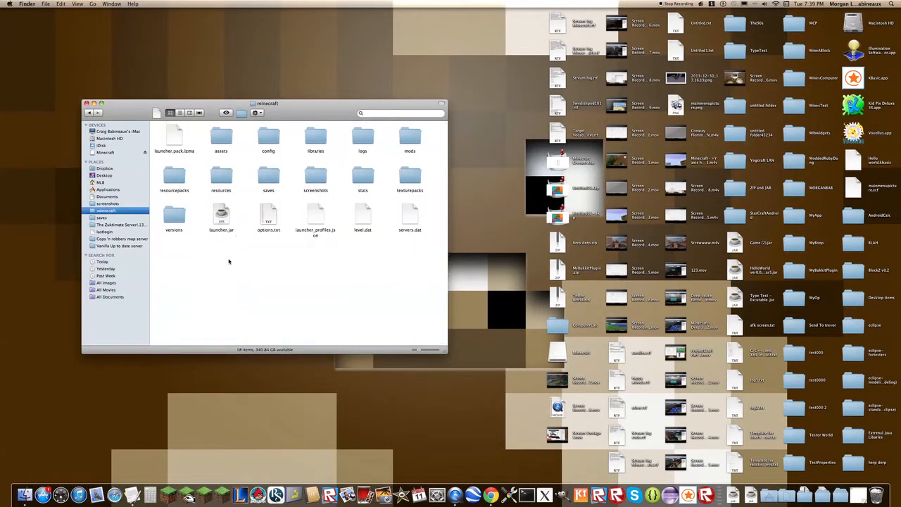
mouse_move(322, 264)
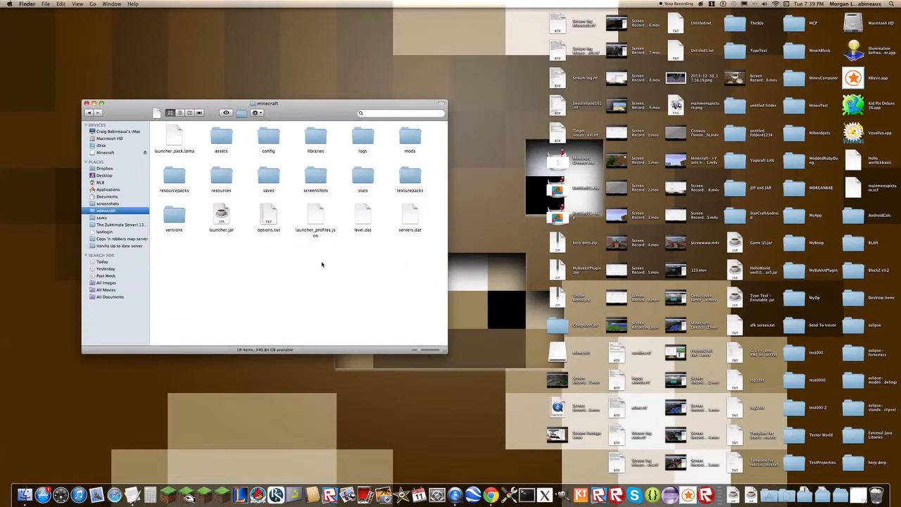
mouse_move(277, 274)
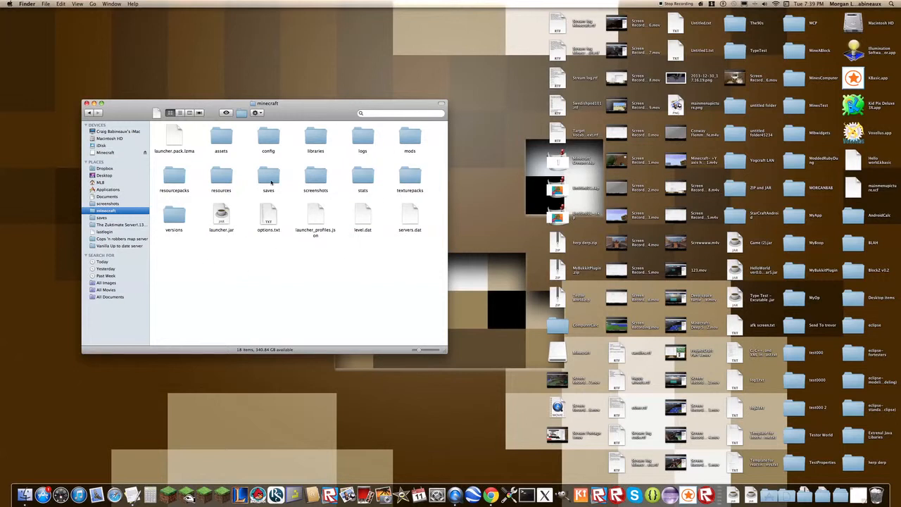
mouse_move(269, 296)
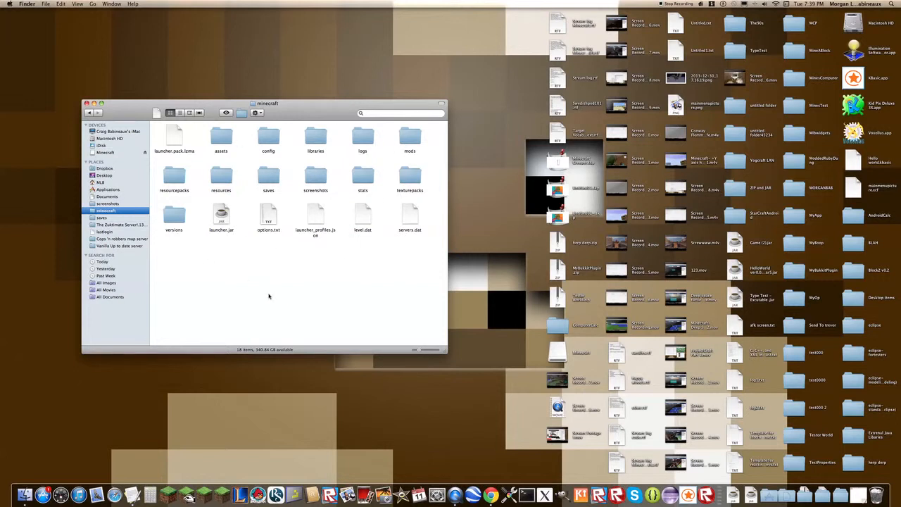
mouse_move(202, 161)
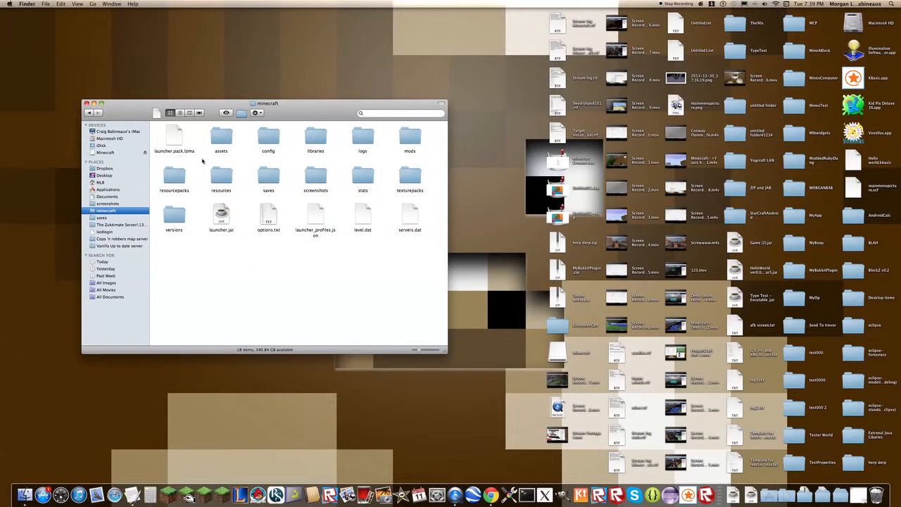
mouse_move(261, 184)
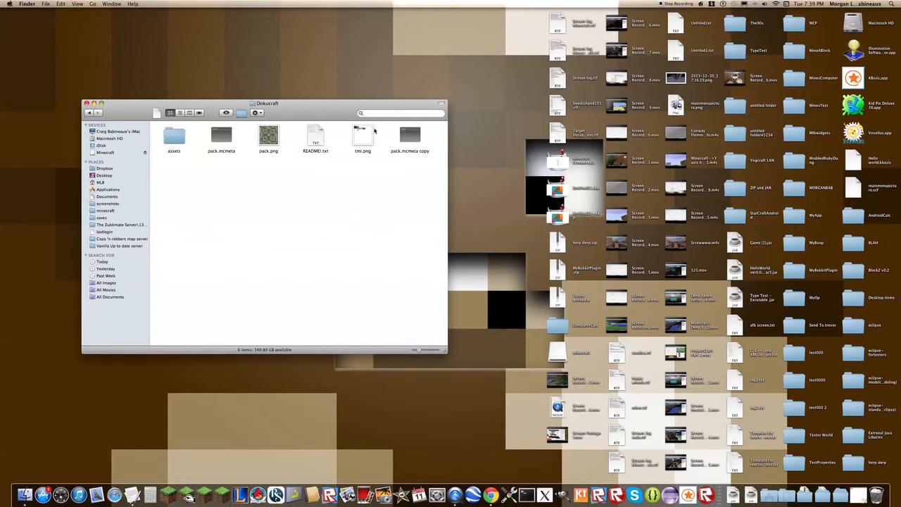
- Look inside the Dokucraft pack, then go into the TEAVSRP pack folder
double_click(362, 135)
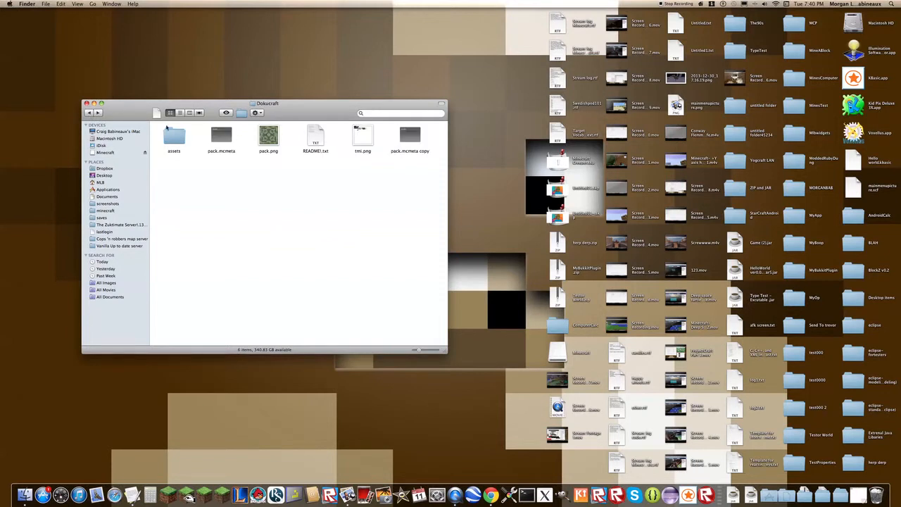
left_click(221, 138)
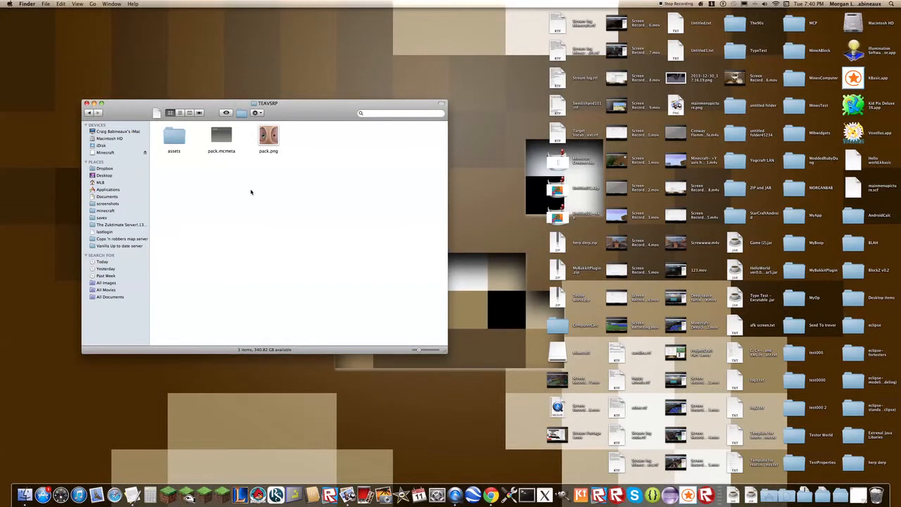
- Go back to resourcepacks and reopen TEAVSRP to launch its pack.mcmeta in TextEdit
left_click(89, 113)
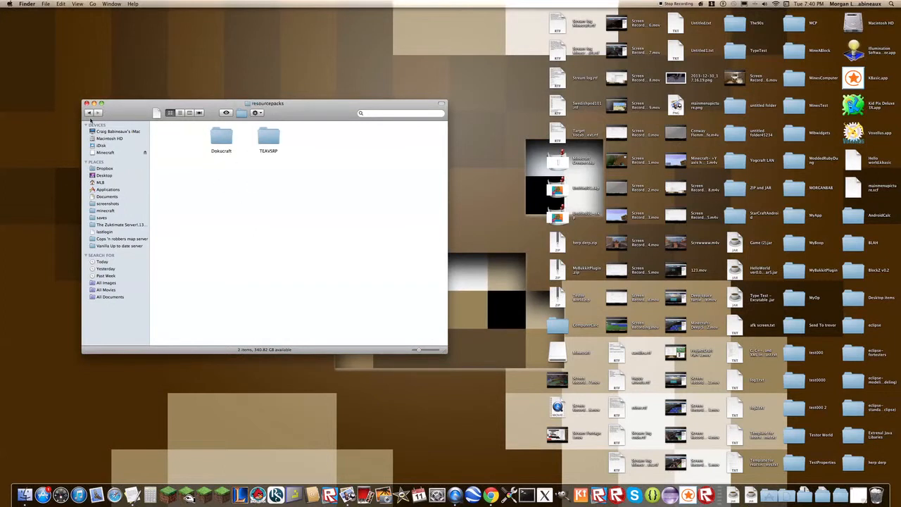
double_click(269, 136)
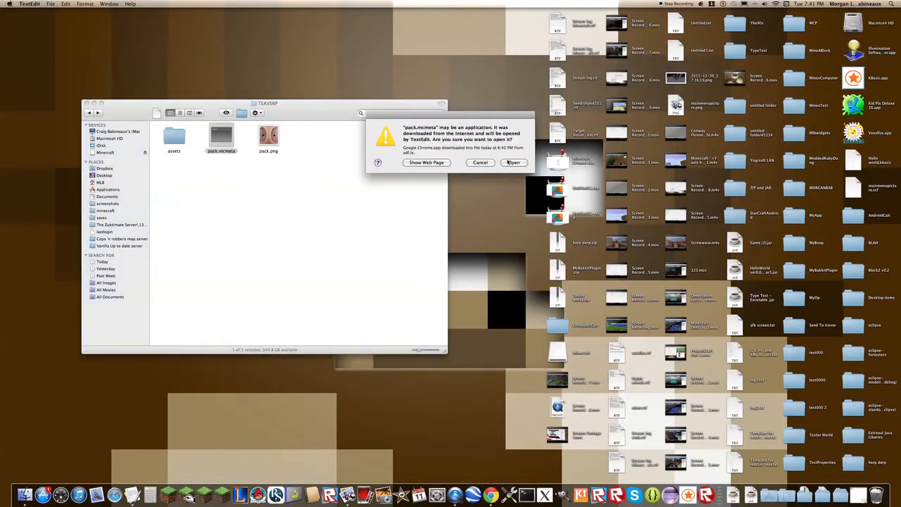
- Confirm the warning so pack.mcmeta shows pack_format 1 and an empty description
left_click(514, 162)
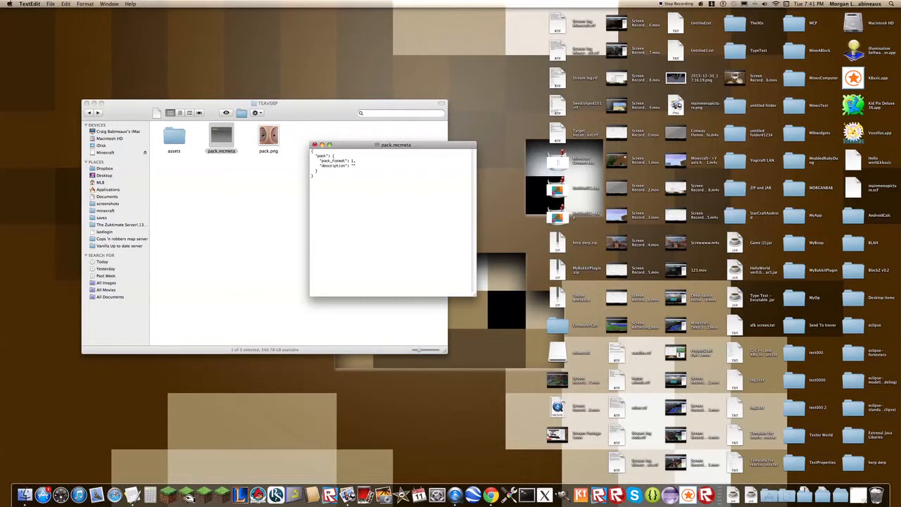
- Edit the description in pack.mcmeta to 'TEAVSRP with Dokucraft textures', removing extra typed words
type("T")
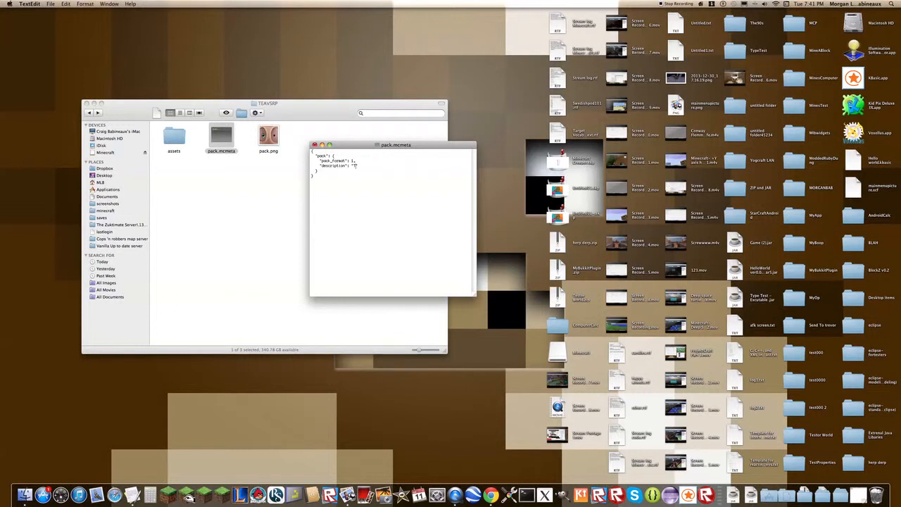
type("TEAVSRP with it")
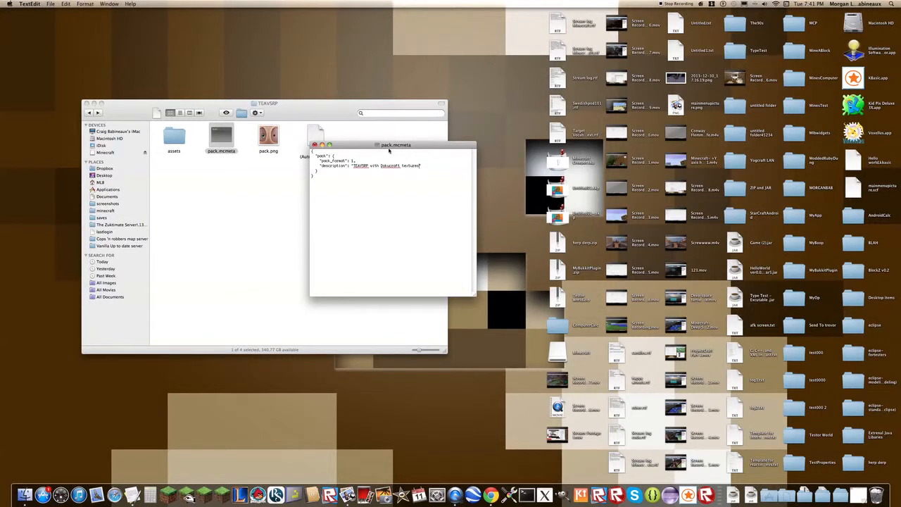
left_click_drag(394, 145, 384, 153)
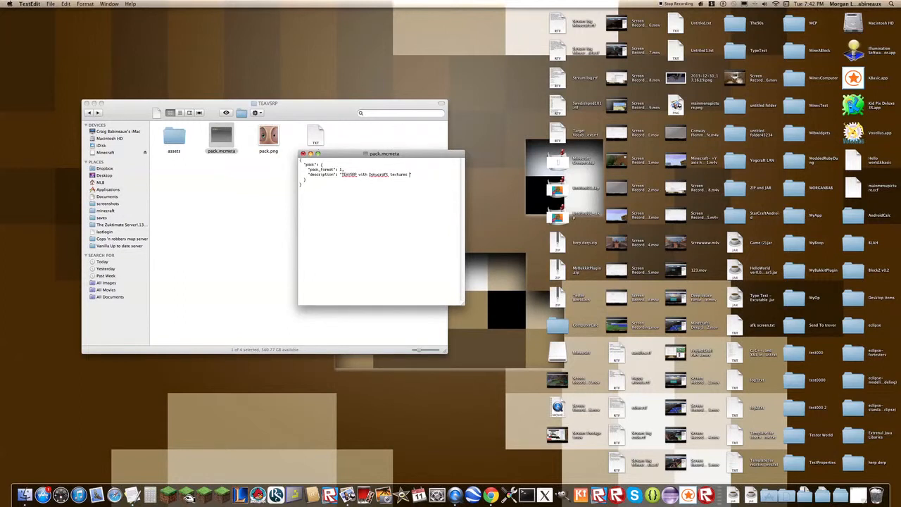
type("addin")
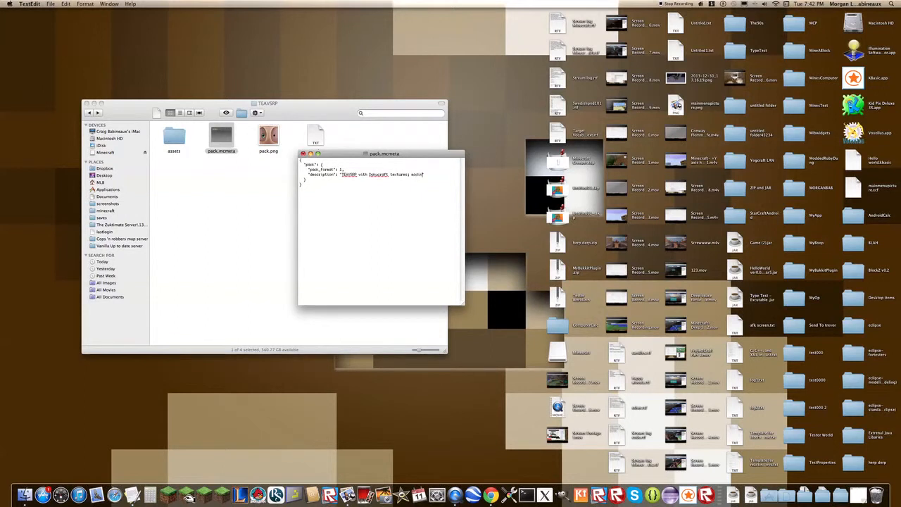
key("backspace")
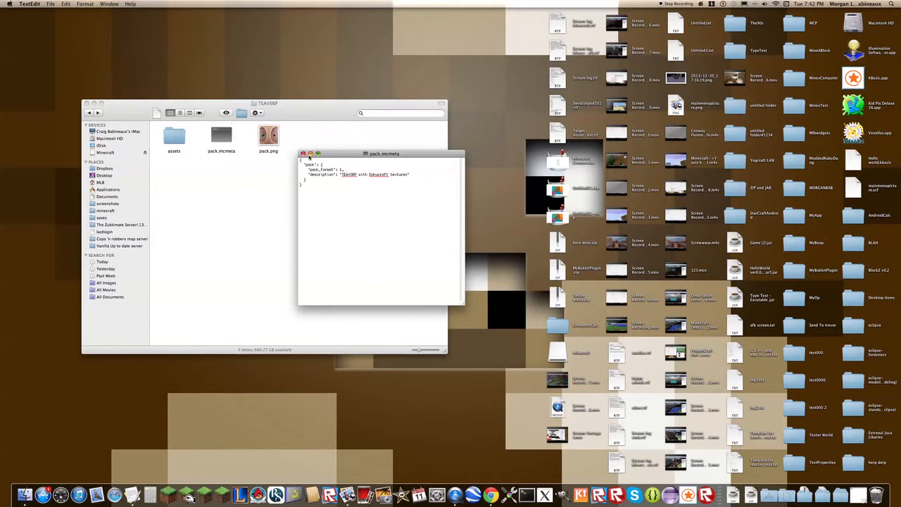
- Close pack.mcmeta, browse into the textures/blocks folder, and bring up the Minecraft Launcher
left_click(303, 153)
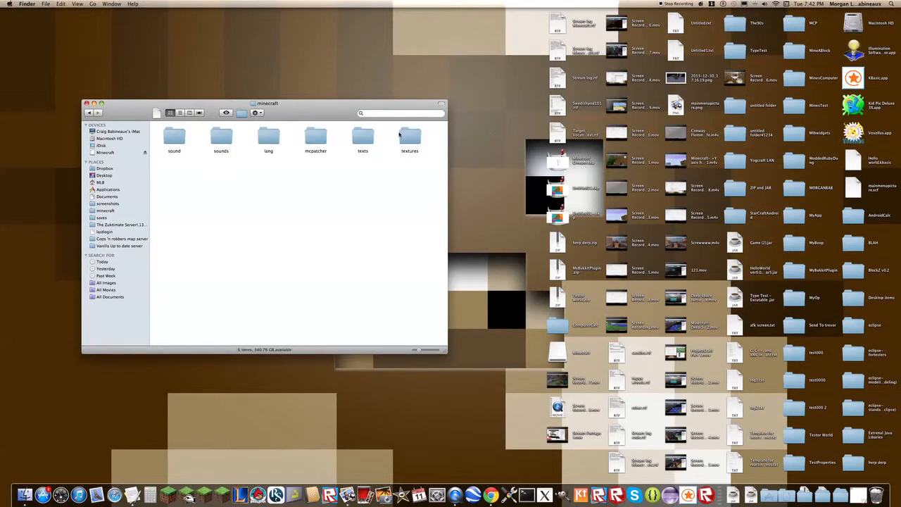
double_click(410, 137)
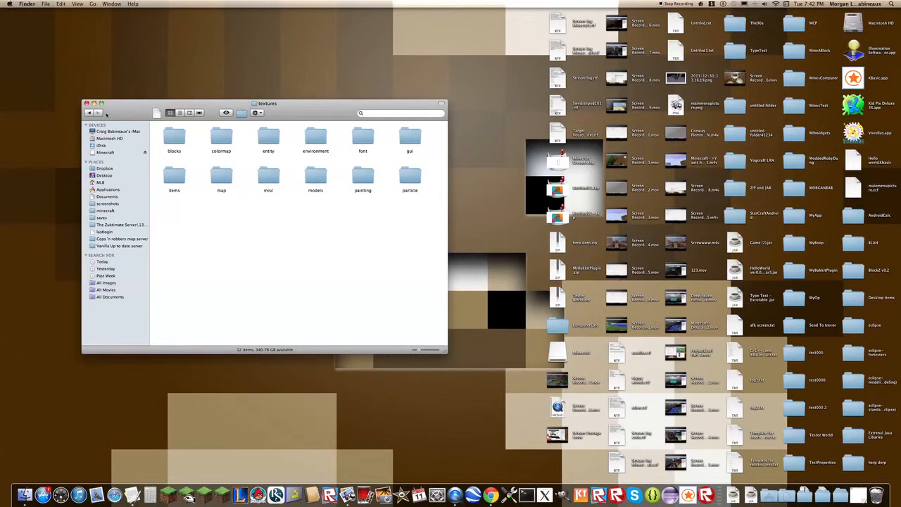
double_click(174, 137)
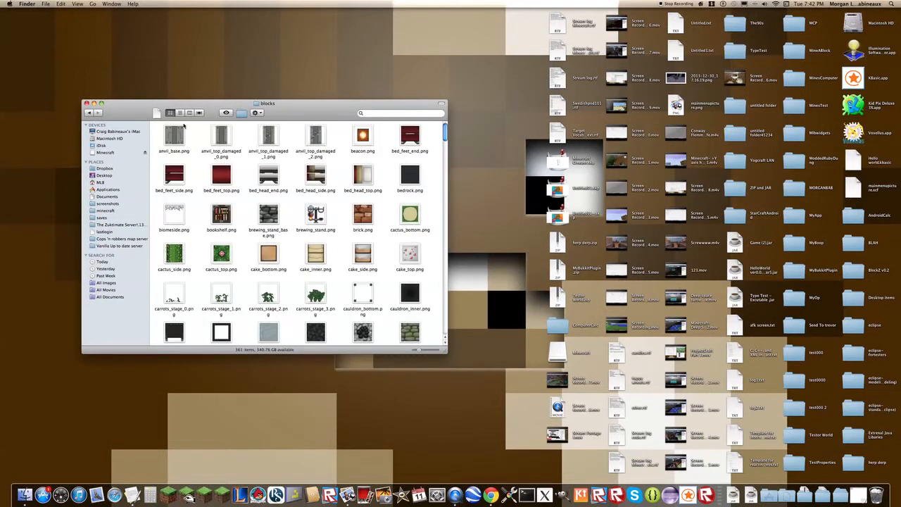
left_click(88, 112)
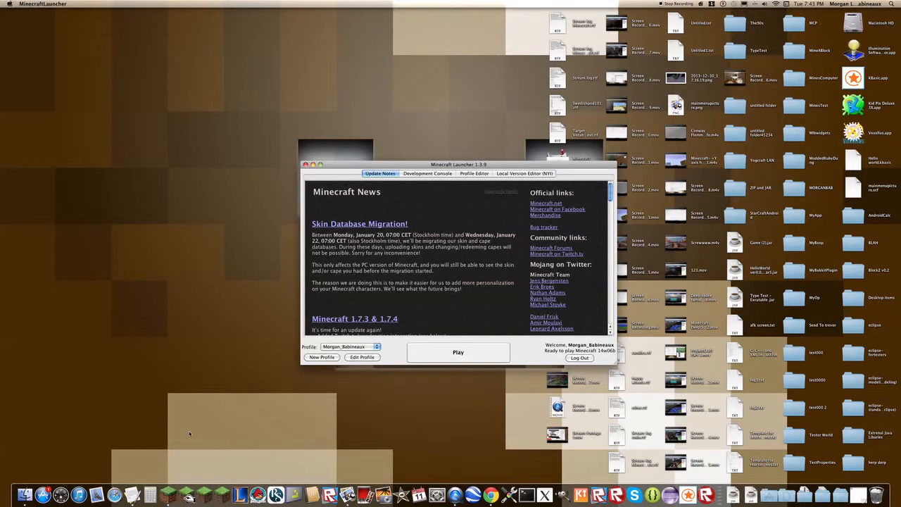
- Launch Minecraft from the launcher and reach the Dokucraft-styled title screen
left_click(427, 173)
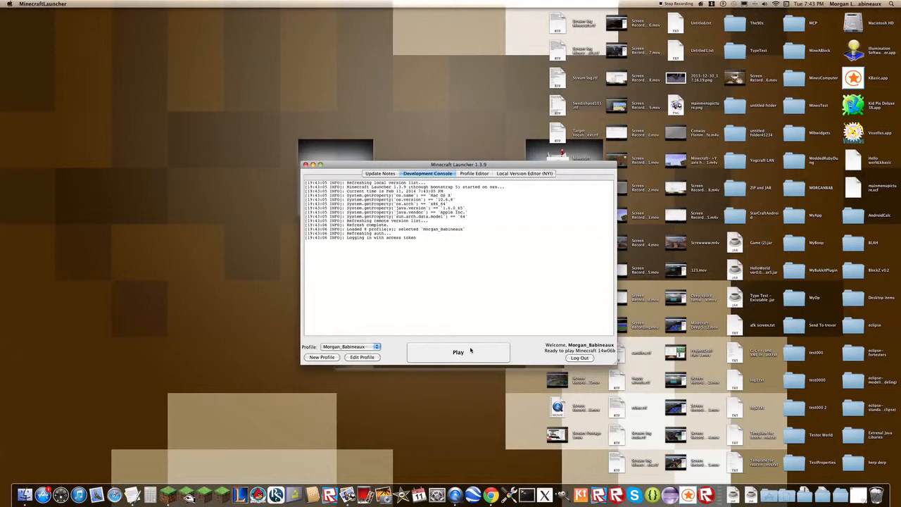
mouse_move(470, 345)
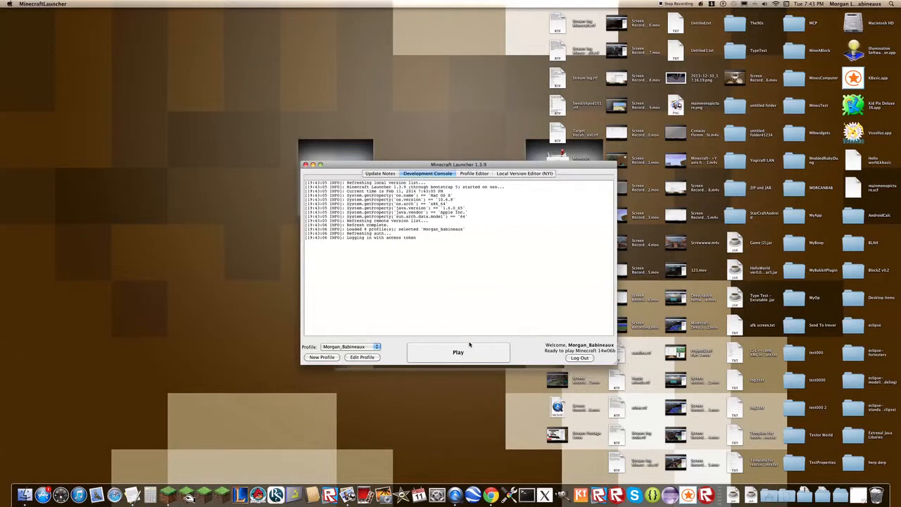
left_click(458, 352)
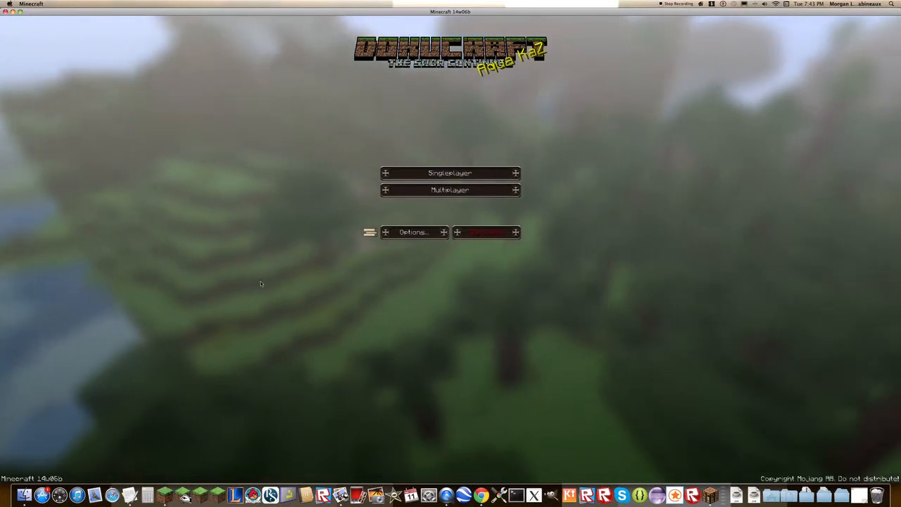
- Check the Resource Packs screen shows TEAVSRP selected, then return to Options
left_click(413, 231)
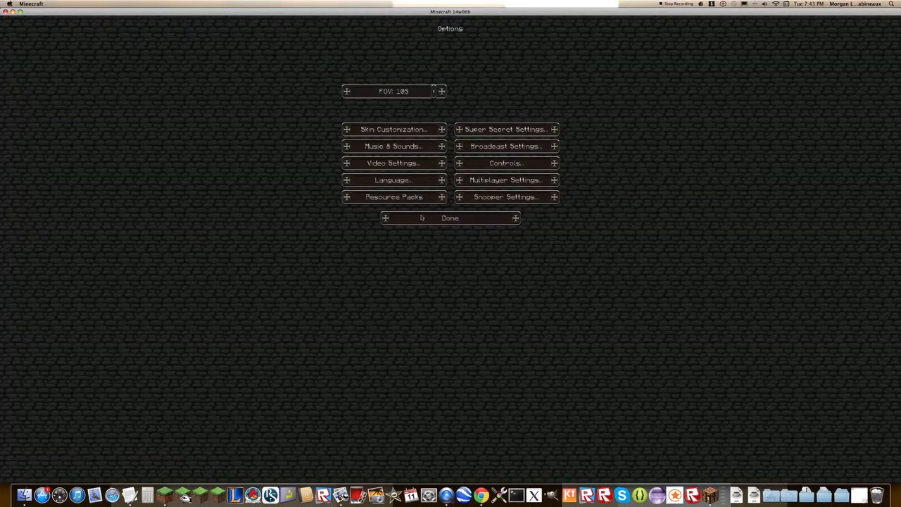
left_click(393, 196)
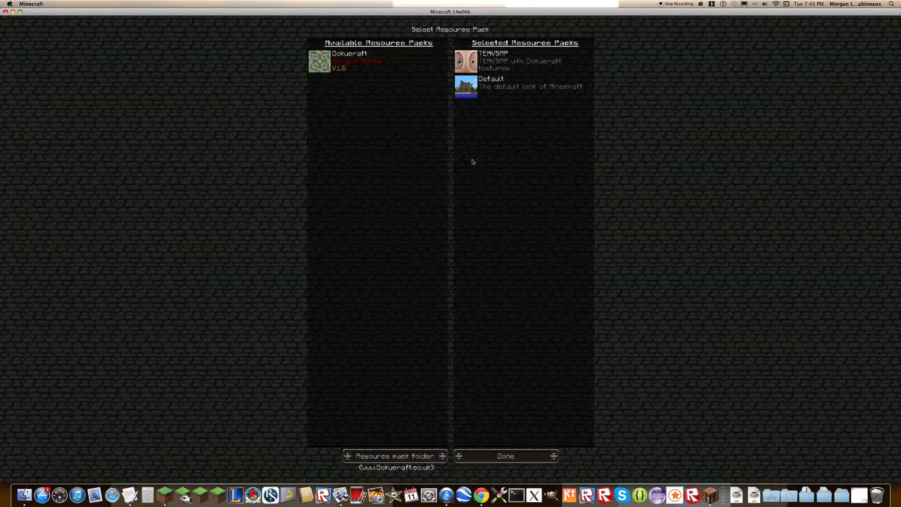
mouse_move(505, 79)
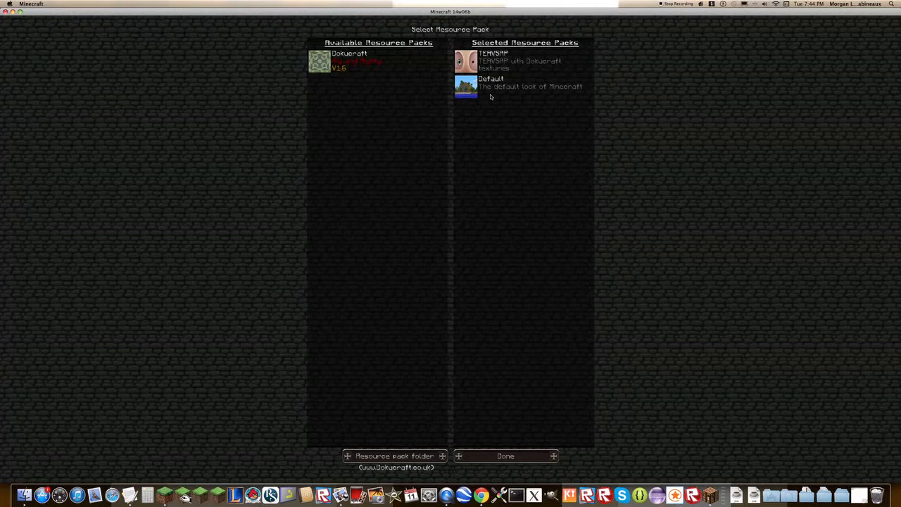
mouse_move(497, 111)
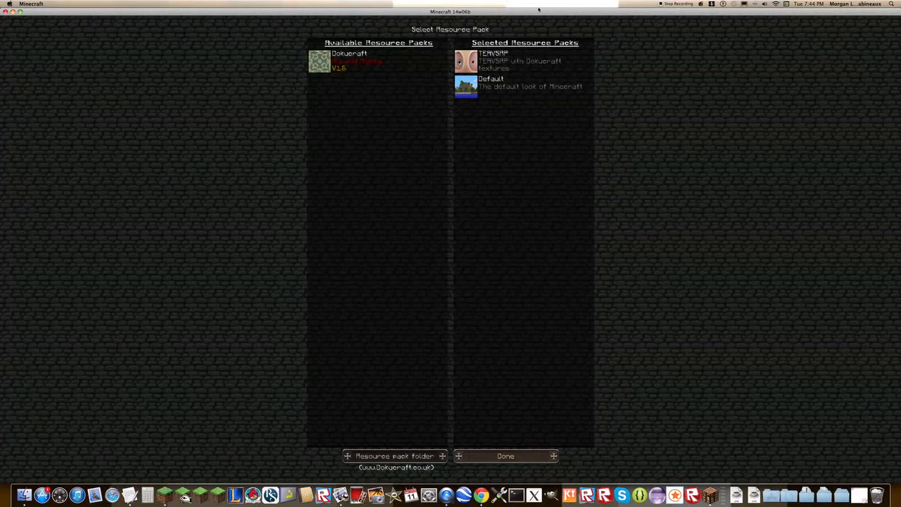
mouse_move(556, 64)
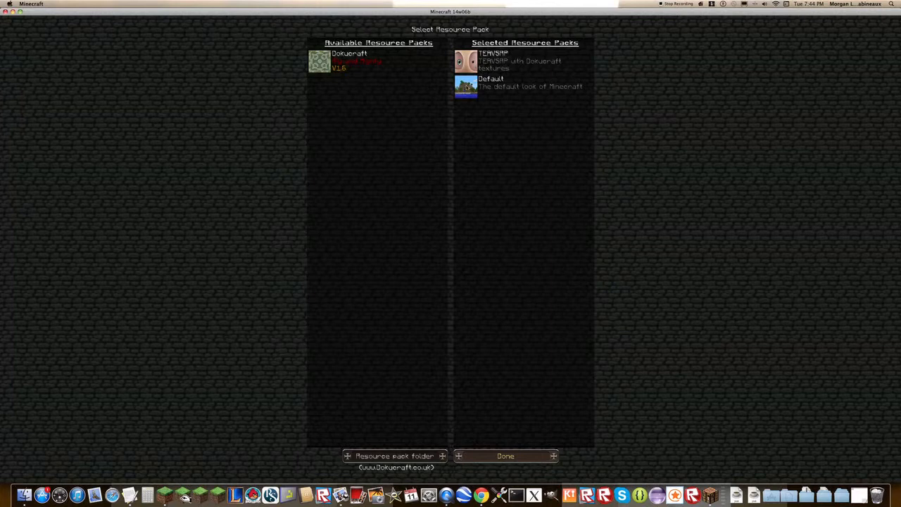
mouse_move(376, 185)
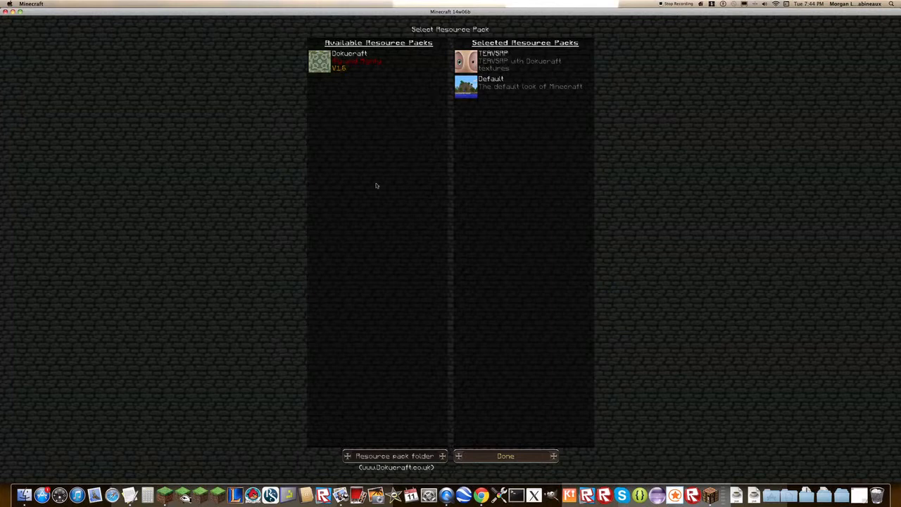
mouse_move(366, 266)
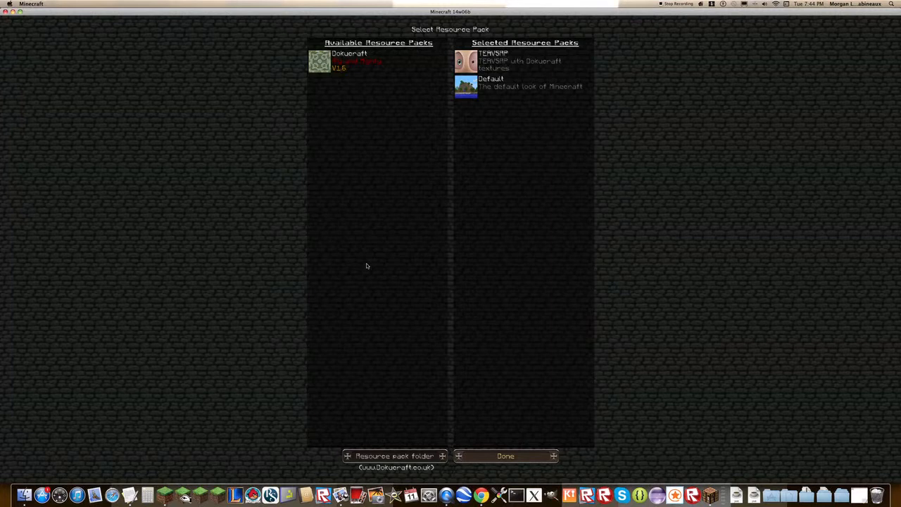
left_click(505, 455)
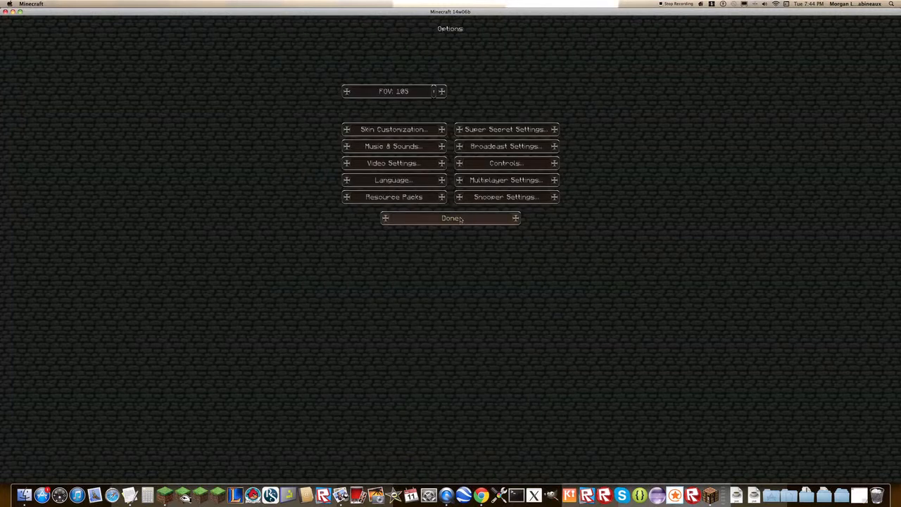
- Return to the title screen and play Tester World in singleplayer with the new textures
left_click(450, 217)
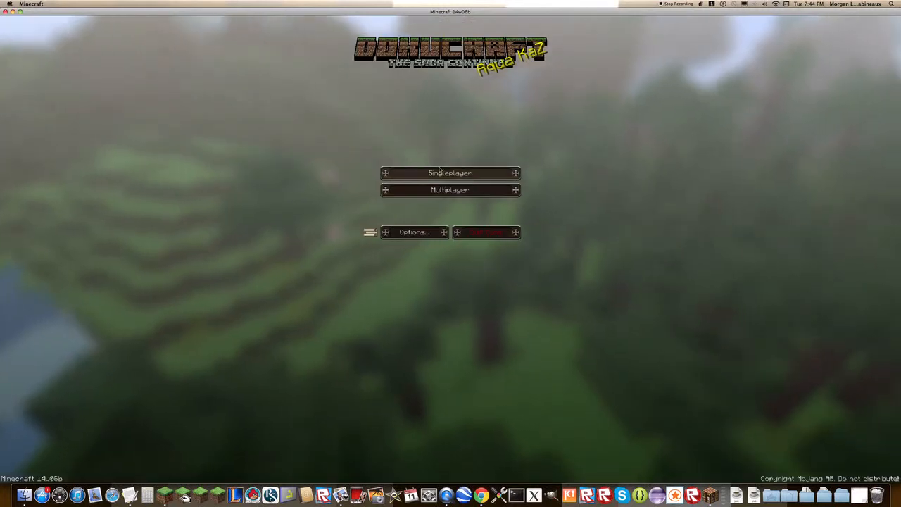
left_click(450, 172)
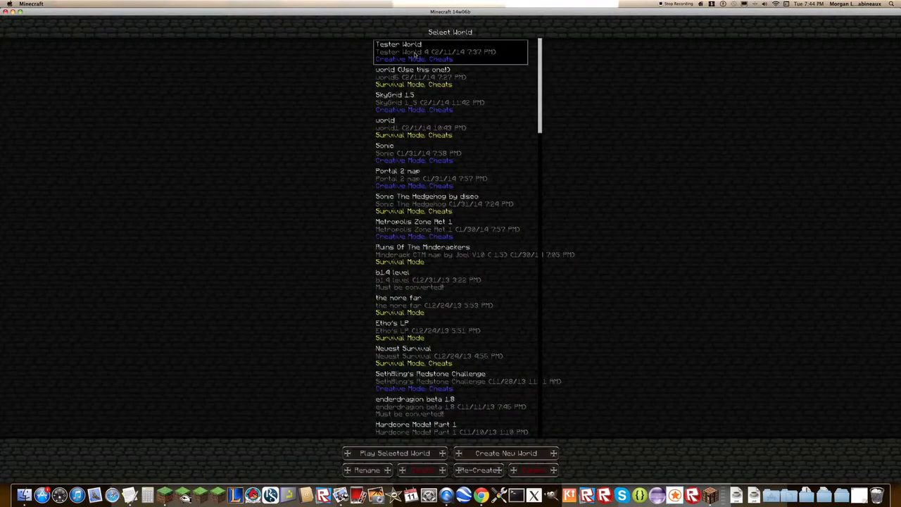
left_click(394, 453)
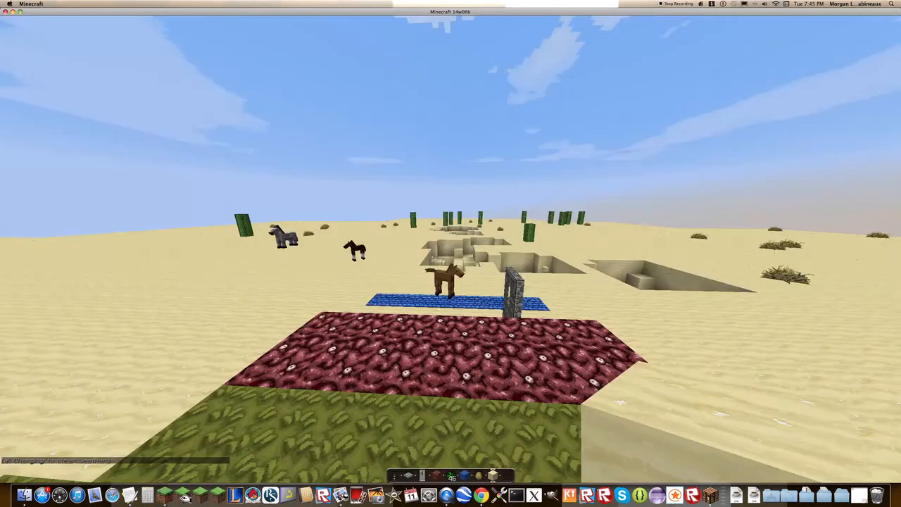